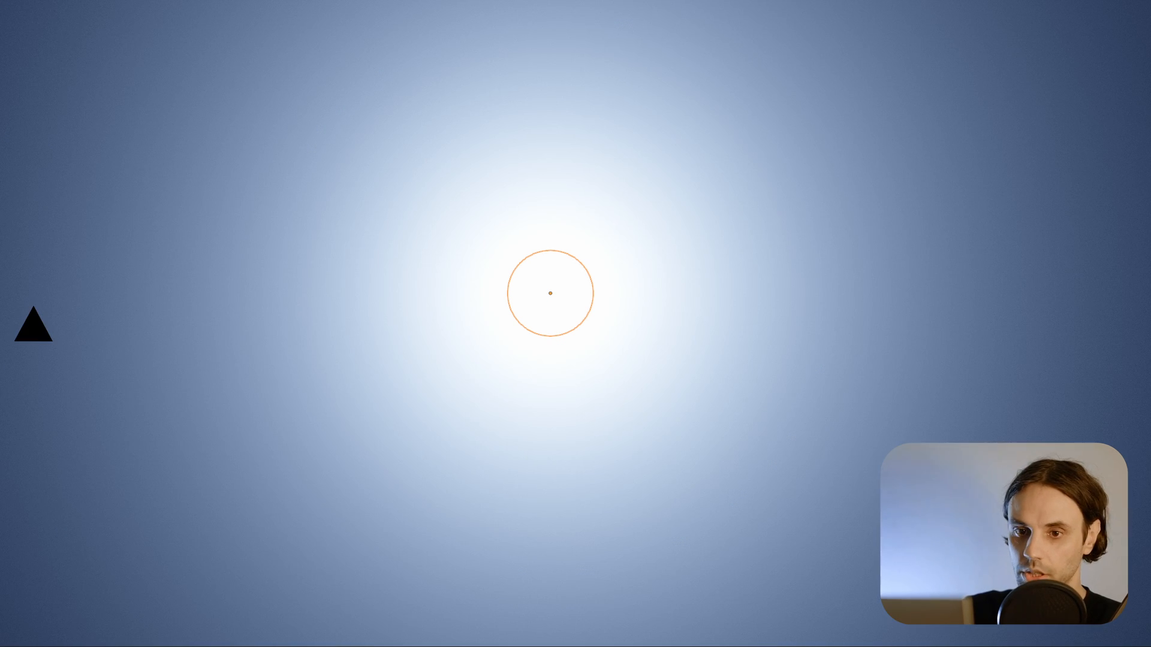
# Step: Open PXL_20230708_182551127.dng from the Tutorial folder in Solala's editor
pyautogui.moveTo(33, 327); pyautogui.dragTo(340, 327)
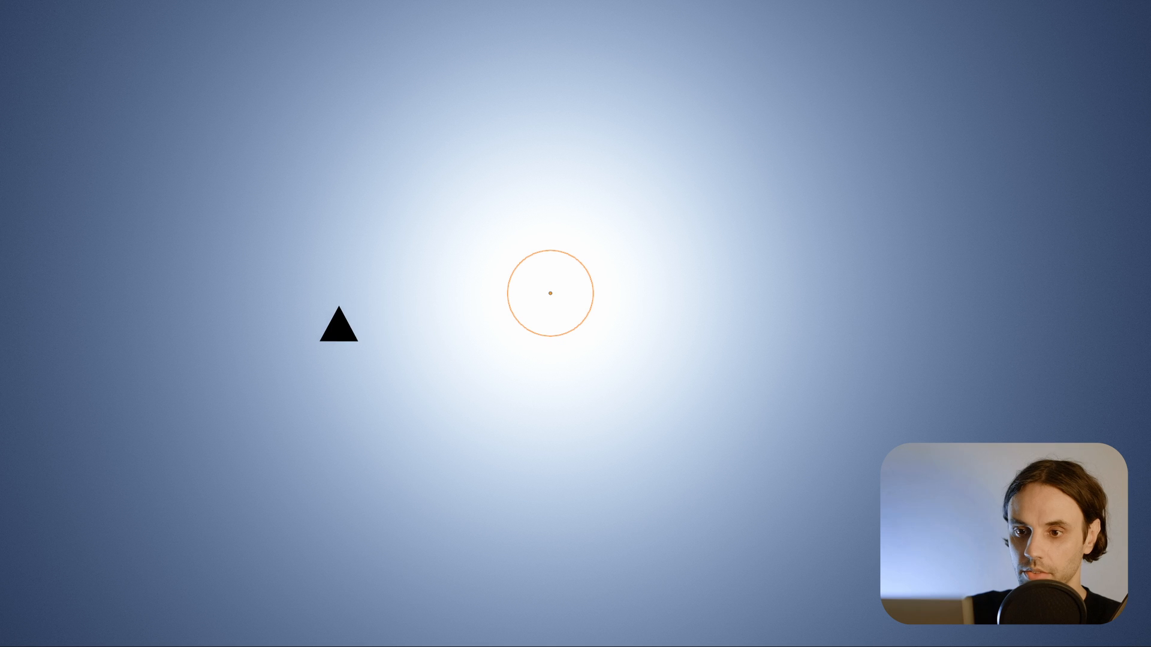
pyautogui.moveTo(338, 328); pyautogui.dragTo(547, 328)
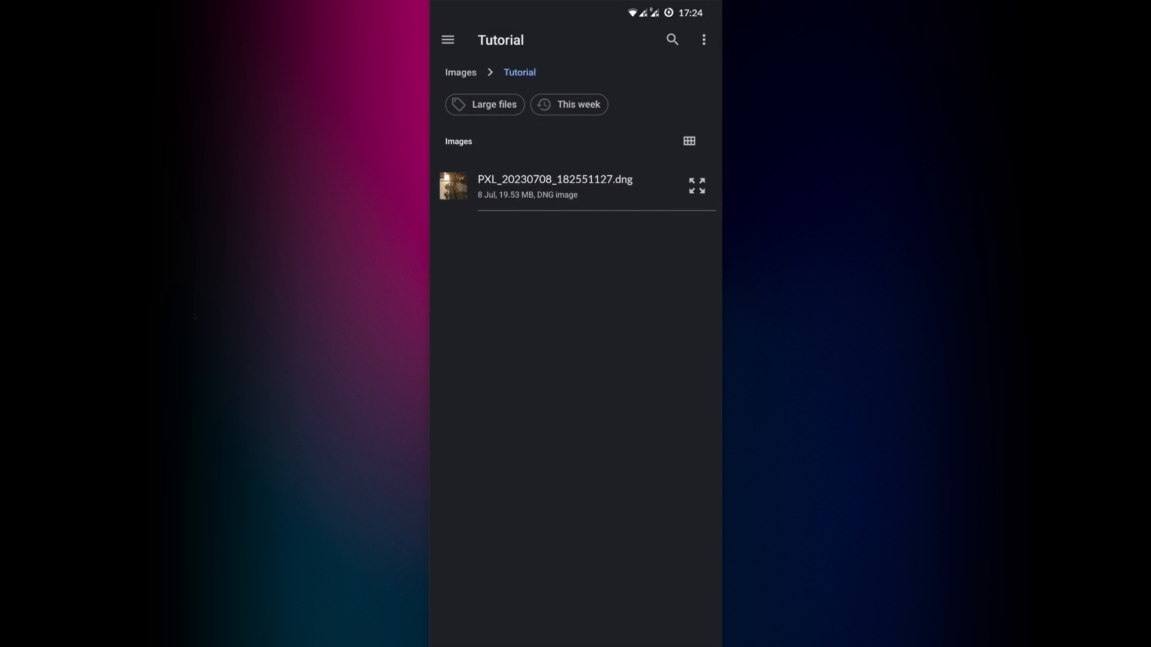
pyautogui.click(556, 187)
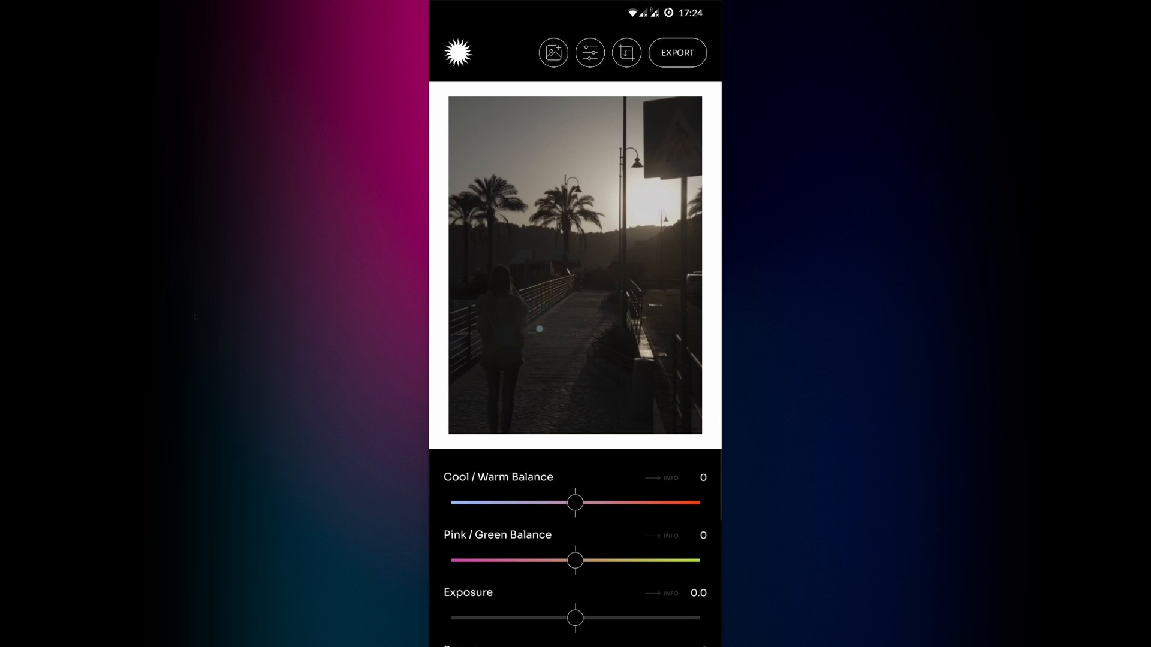
pyautogui.scroll(-3)
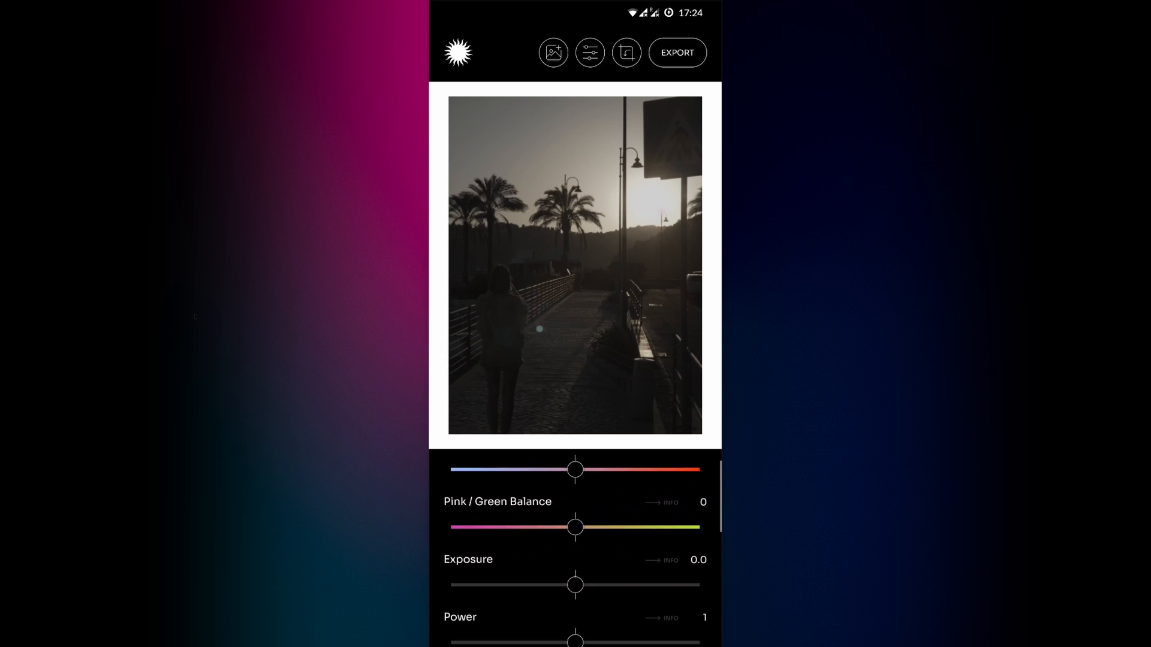
pyautogui.click(670, 562)
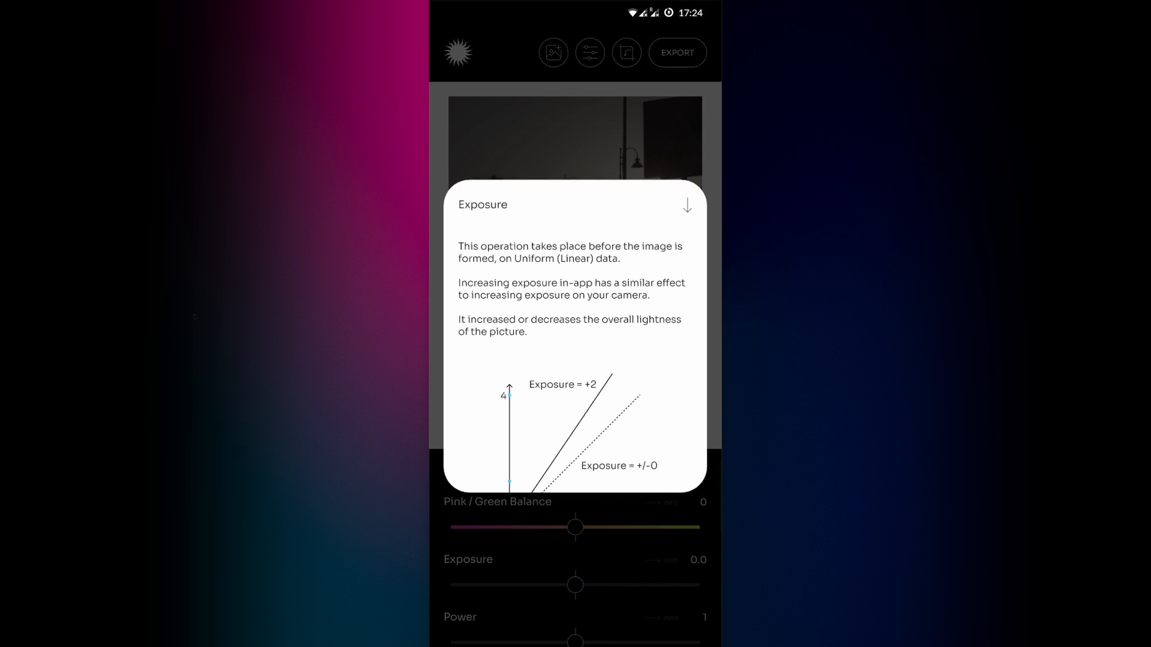
pyautogui.click(687, 205)
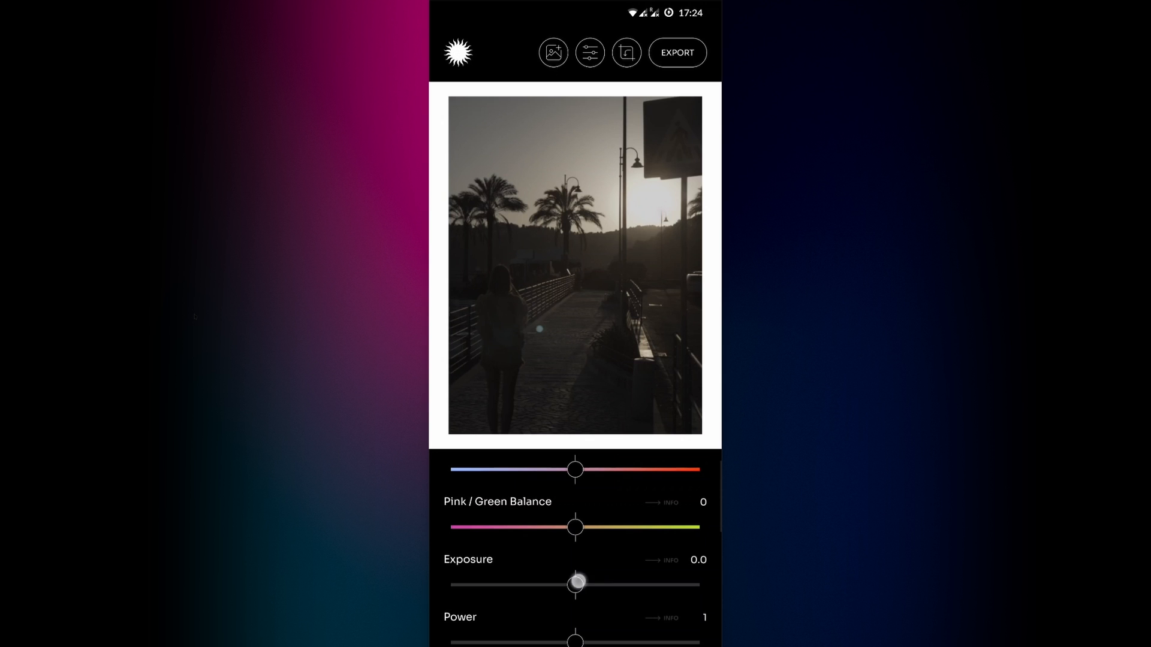
# Step: Set Exposure to 1.89, Power to 1.3 and Purity to 1.52 on the sunset promenade photo
pyautogui.moveTo(575, 583); pyautogui.dragTo(614, 583)
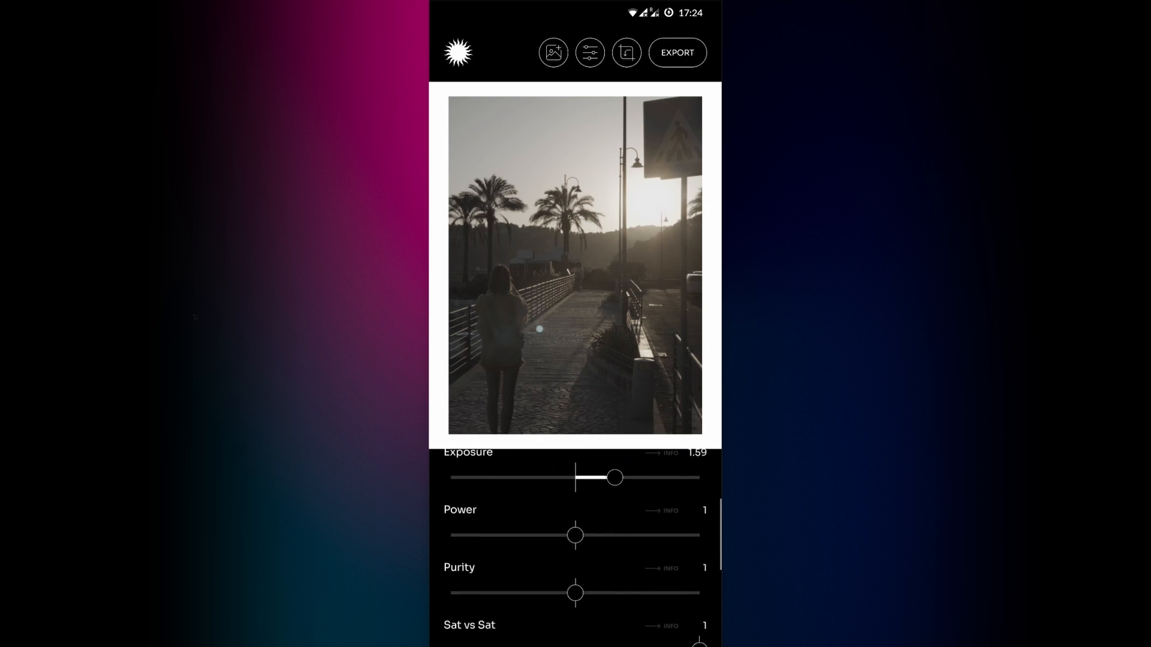
pyautogui.moveTo(575, 535); pyautogui.dragTo(628, 532)
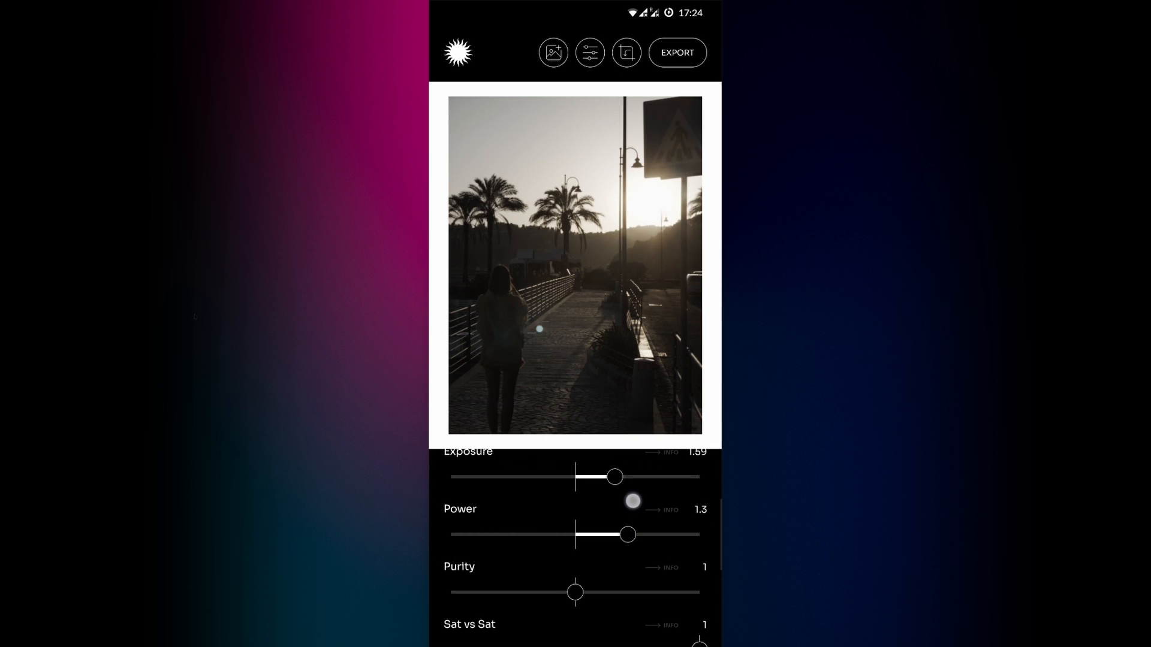
pyautogui.moveTo(575, 593); pyautogui.dragTo(604, 593)
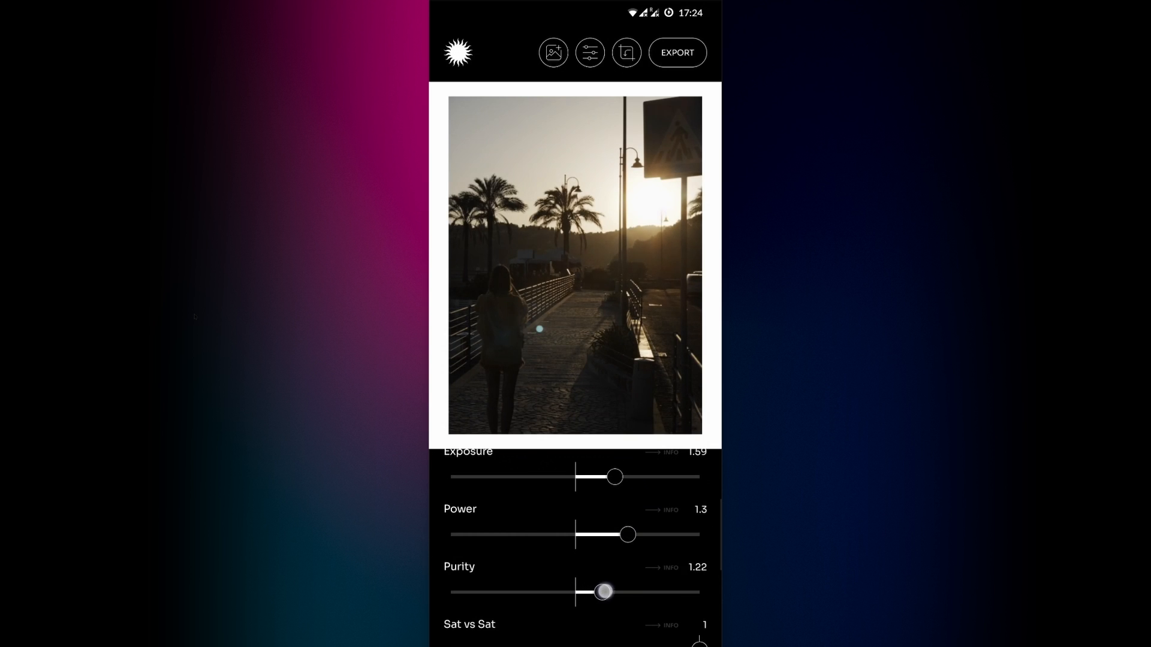
pyautogui.moveTo(604, 592); pyautogui.dragTo(623, 592)
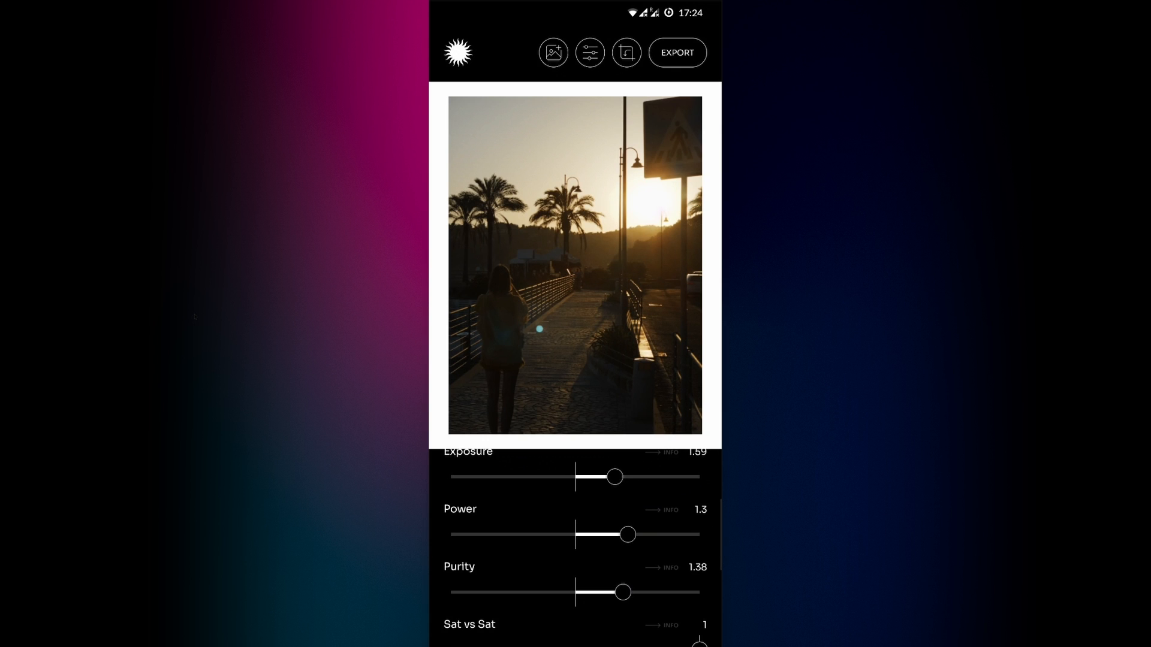
pyautogui.moveTo(615, 476); pyautogui.dragTo(625, 478)
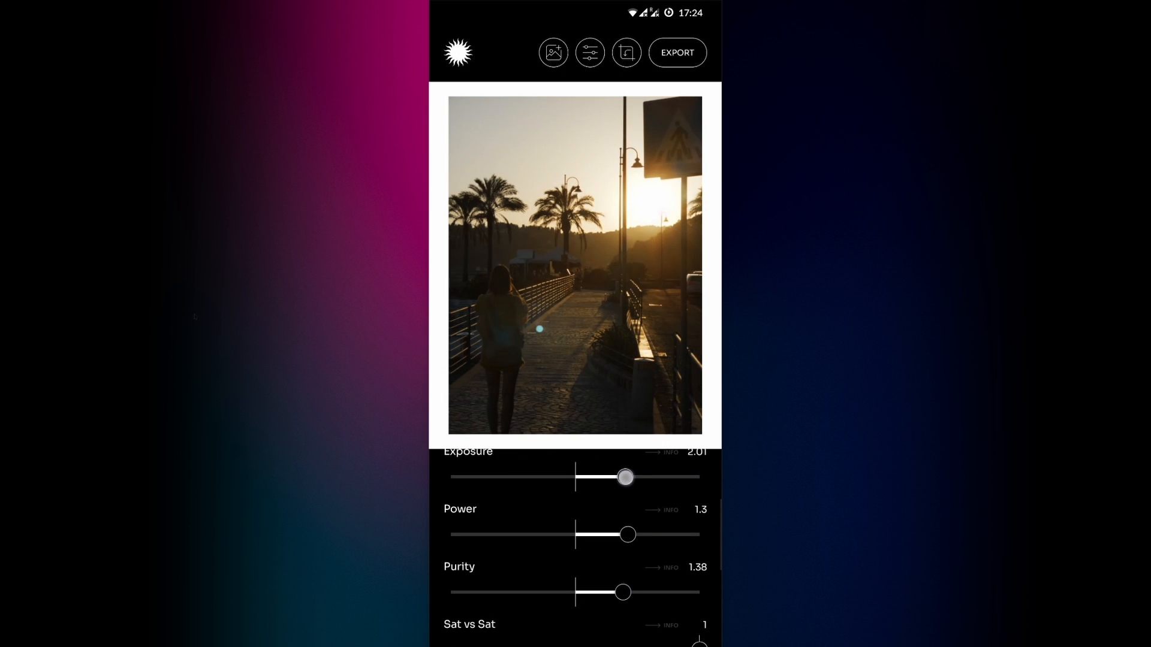
pyautogui.moveTo(622, 592); pyautogui.dragTo(634, 592)
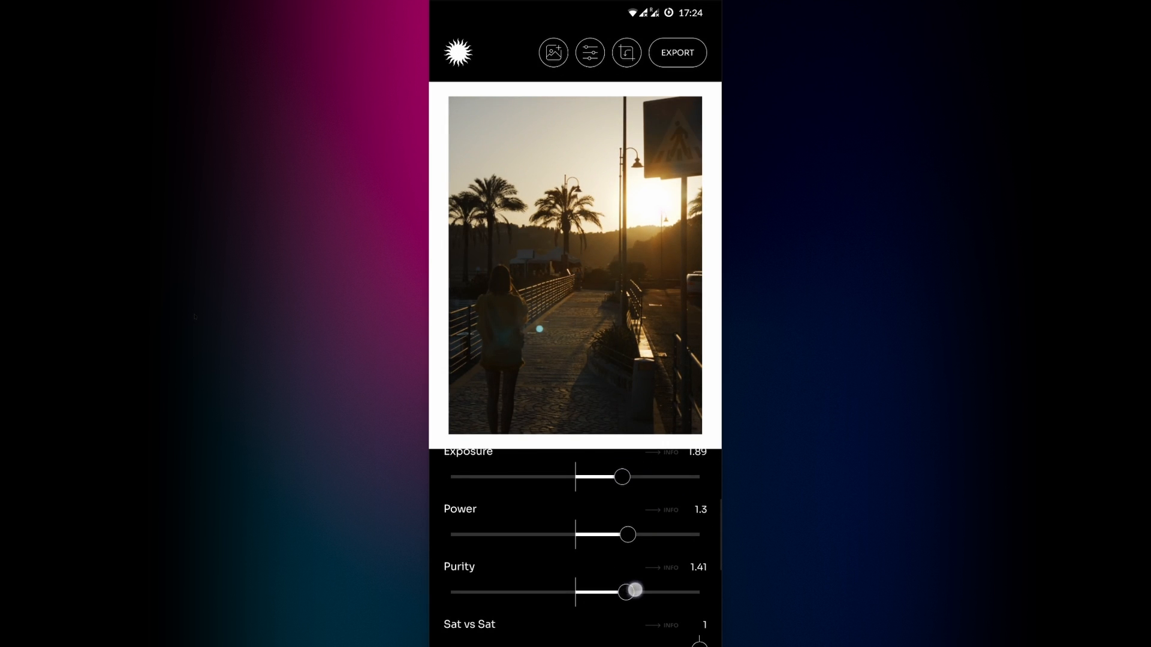
pyautogui.moveTo(630, 591); pyautogui.dragTo(639, 591)
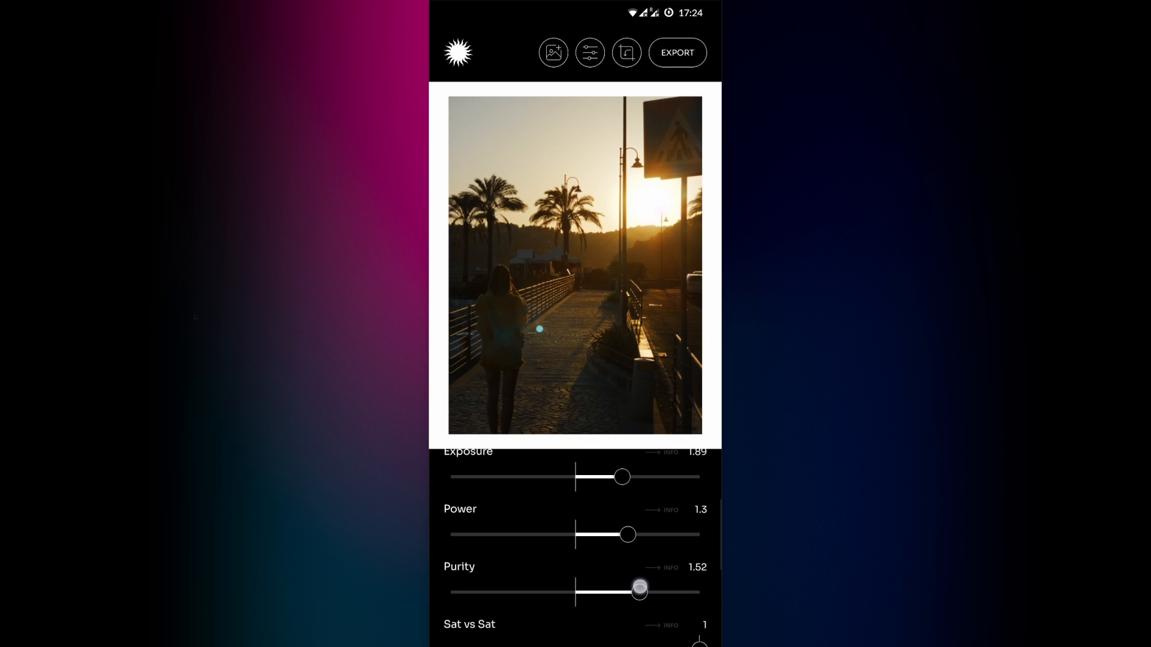
pyautogui.scroll(-3)
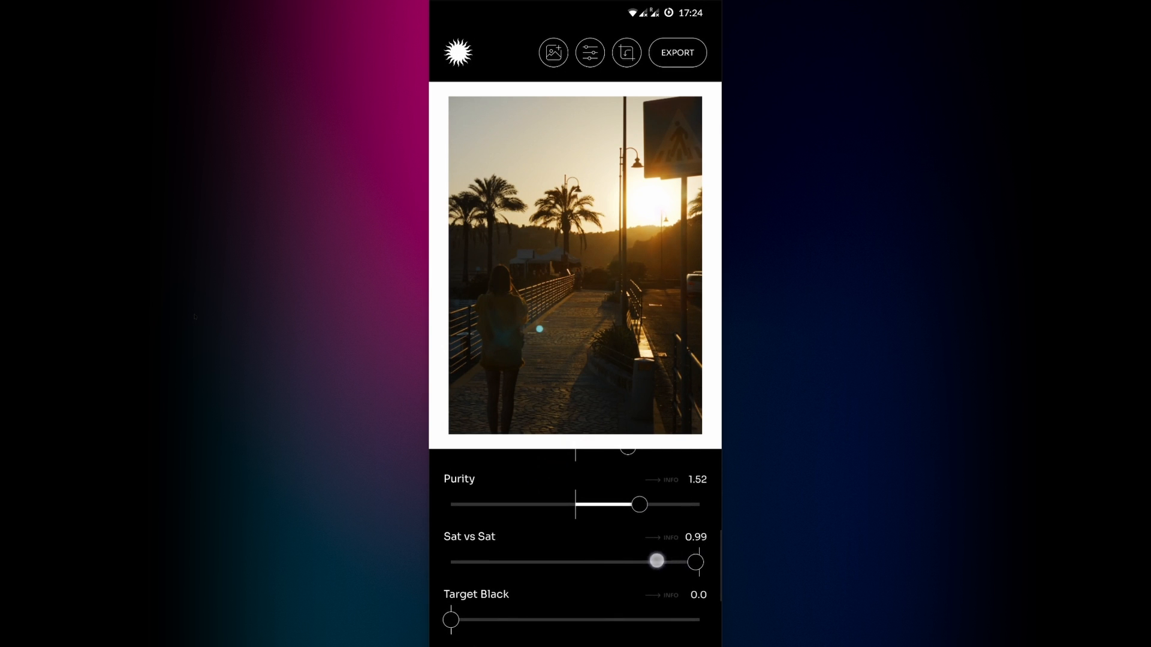
# Step: Lower Sat vs Sat to 0.67 and raise Purity to 1.64
pyautogui.moveTo(656, 561); pyautogui.dragTo(598, 566)
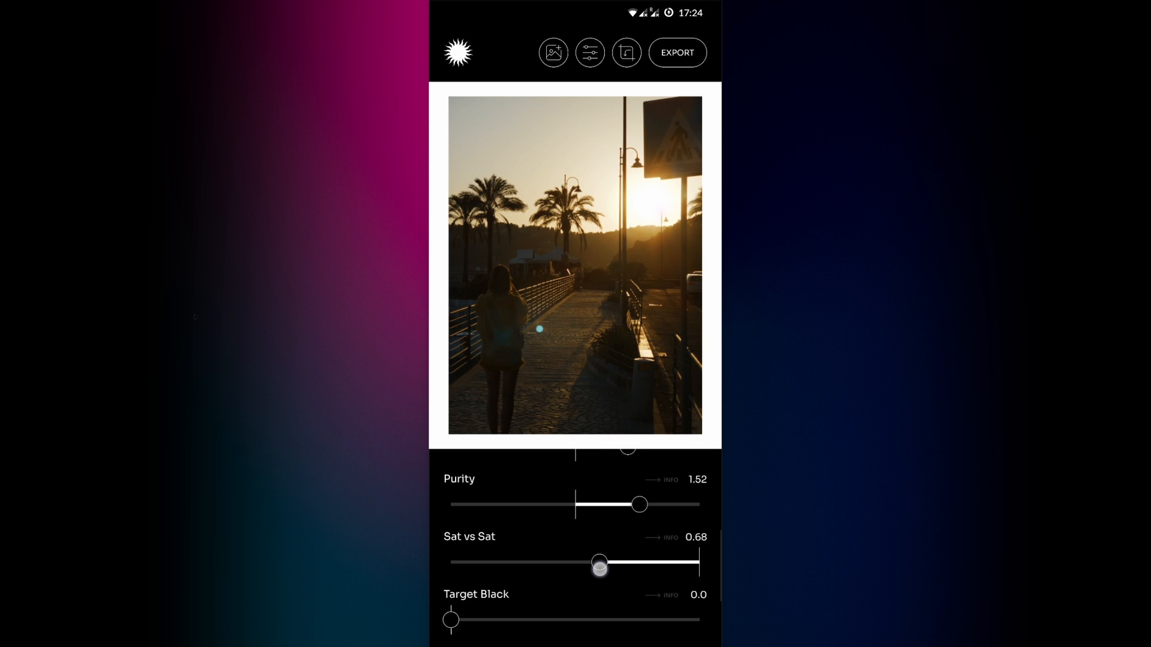
pyautogui.moveTo(638, 504); pyautogui.dragTo(642, 504)
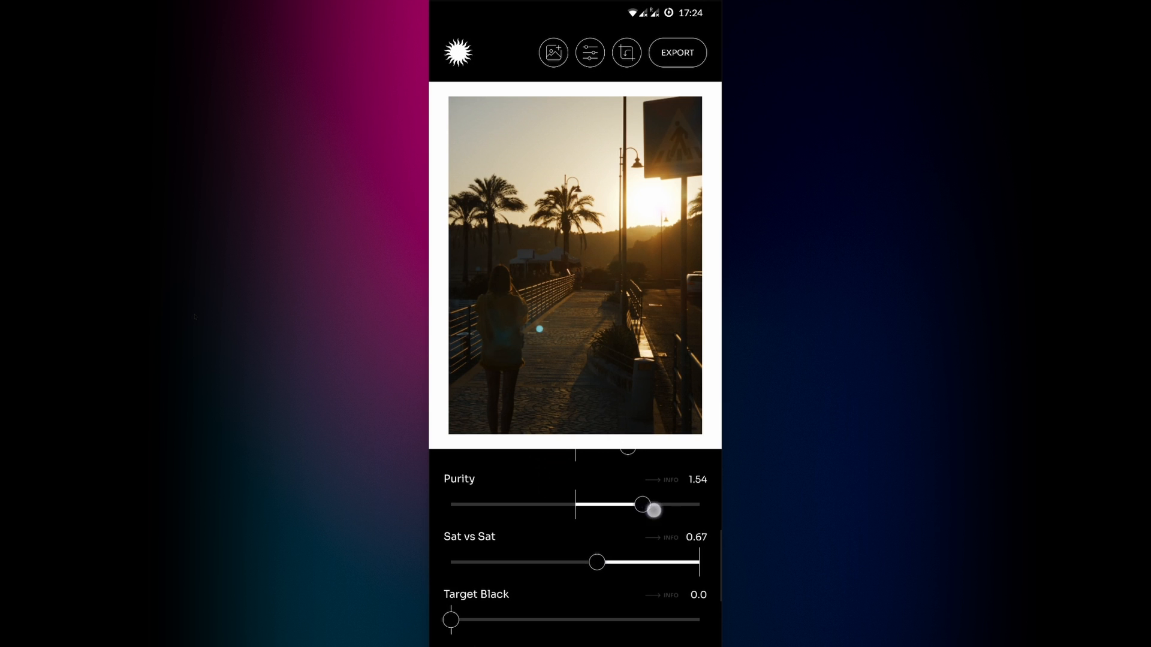
pyautogui.moveTo(642, 504); pyautogui.dragTo(663, 504)
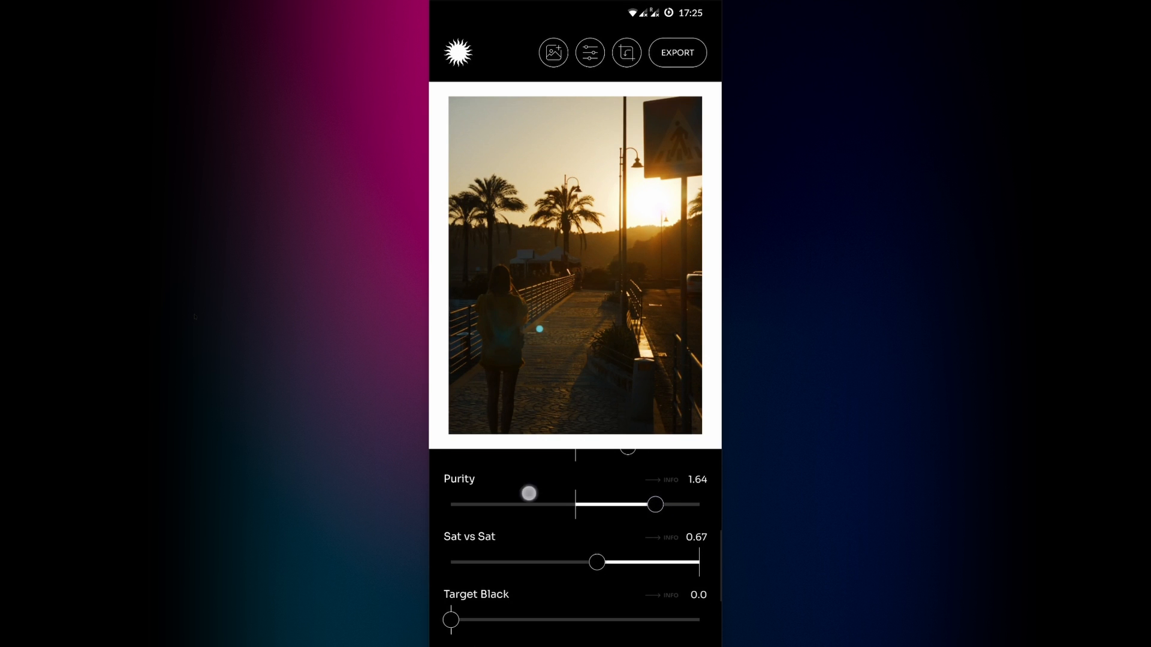
# Step: Raise Exposure to 2.8 and Power to about 1.46
pyautogui.scroll(-3)
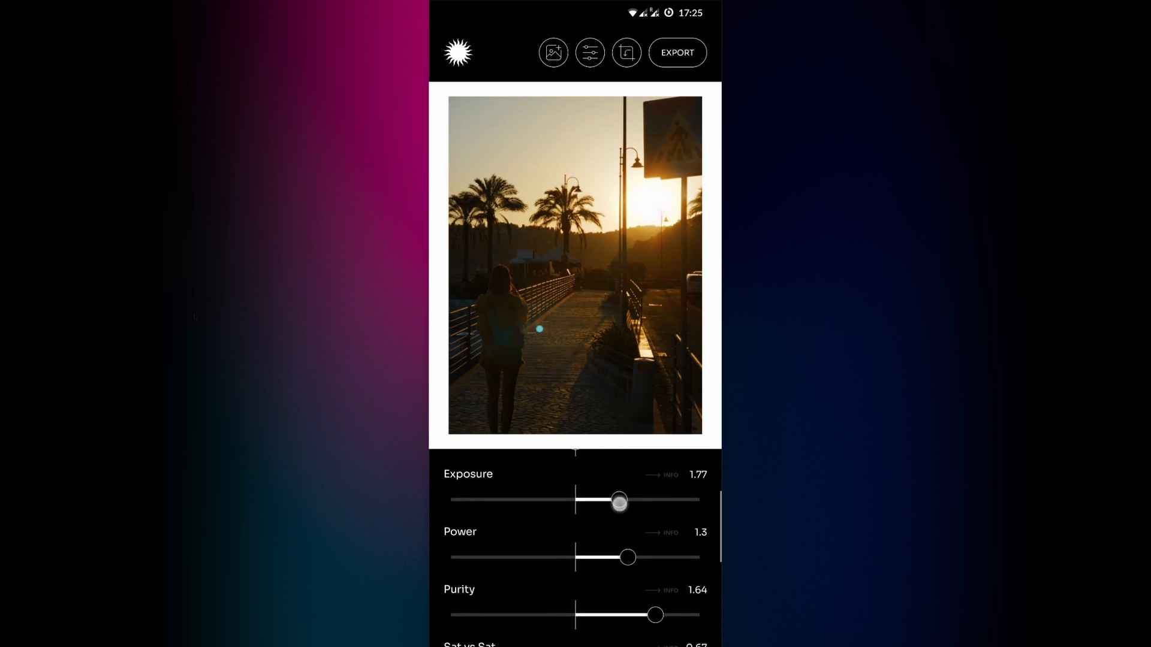
pyautogui.moveTo(618, 501); pyautogui.dragTo(650, 501)
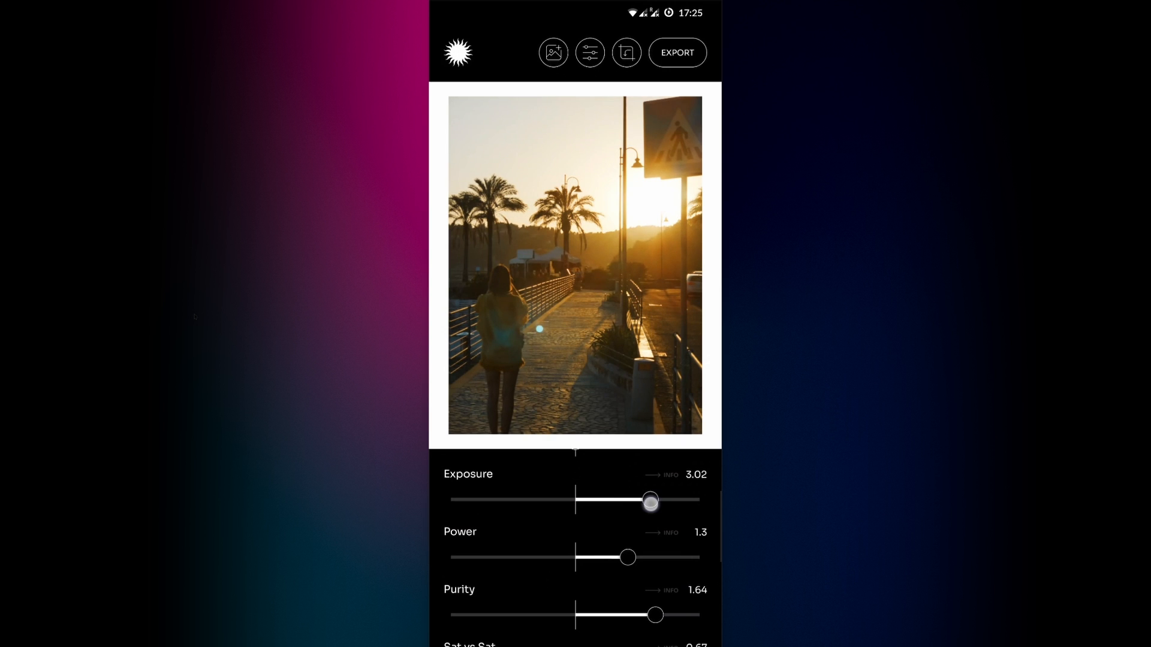
pyautogui.moveTo(650, 501); pyautogui.dragTo(645, 500)
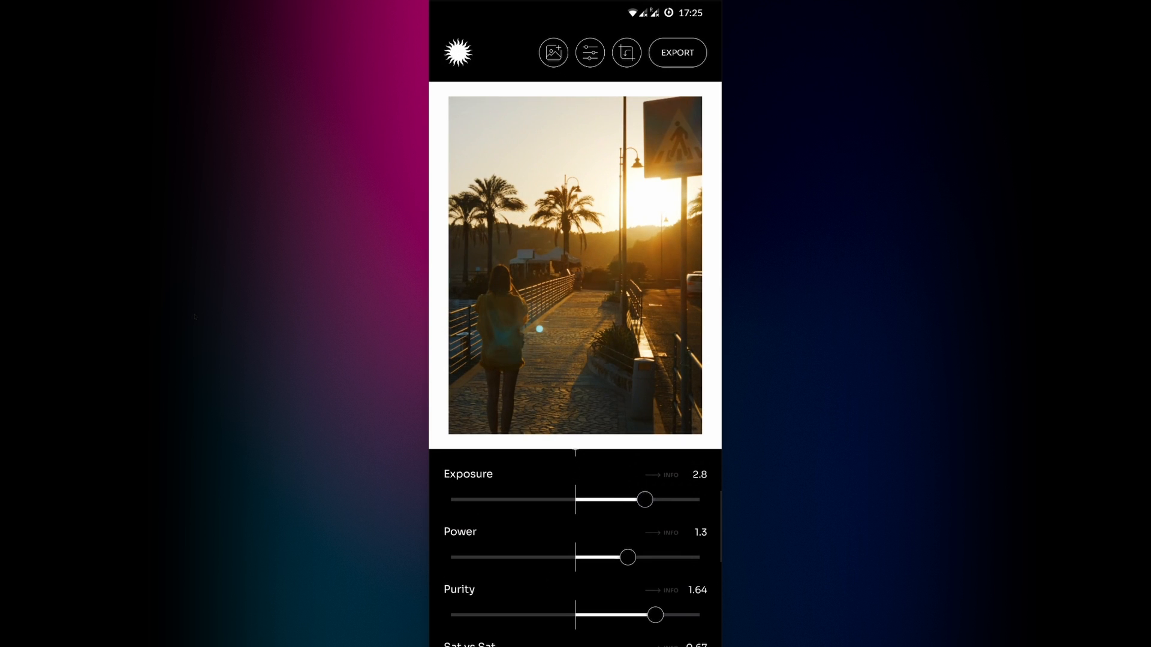
pyautogui.moveTo(628, 557); pyautogui.dragTo(658, 556)
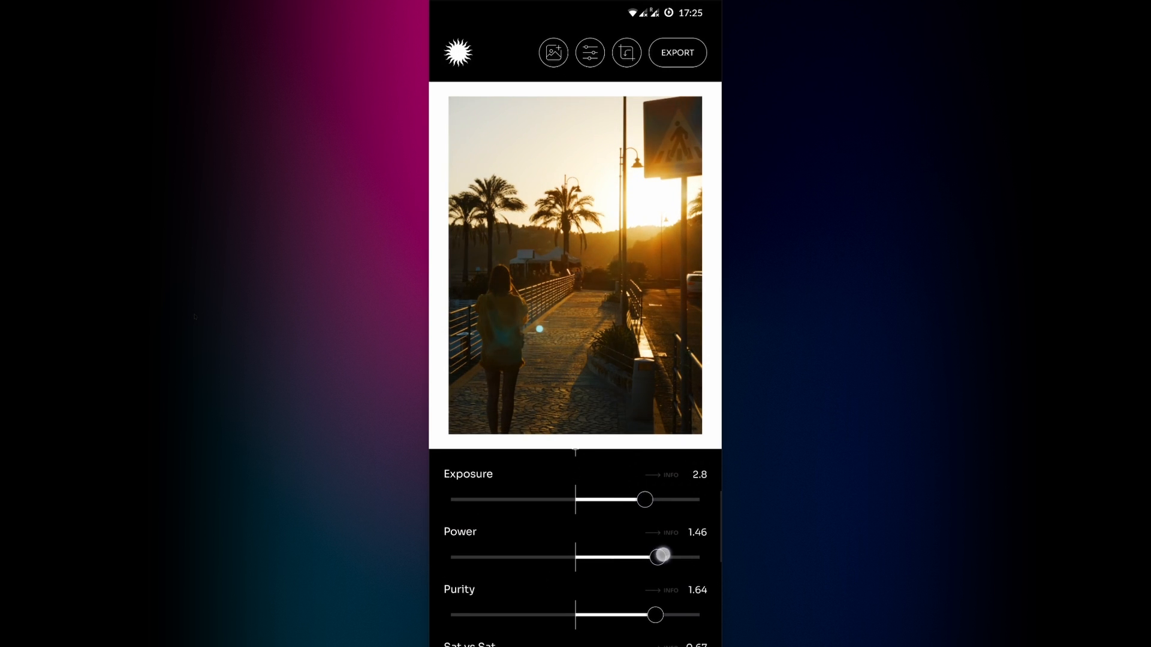
pyautogui.moveTo(659, 556); pyautogui.dragTo(664, 556)
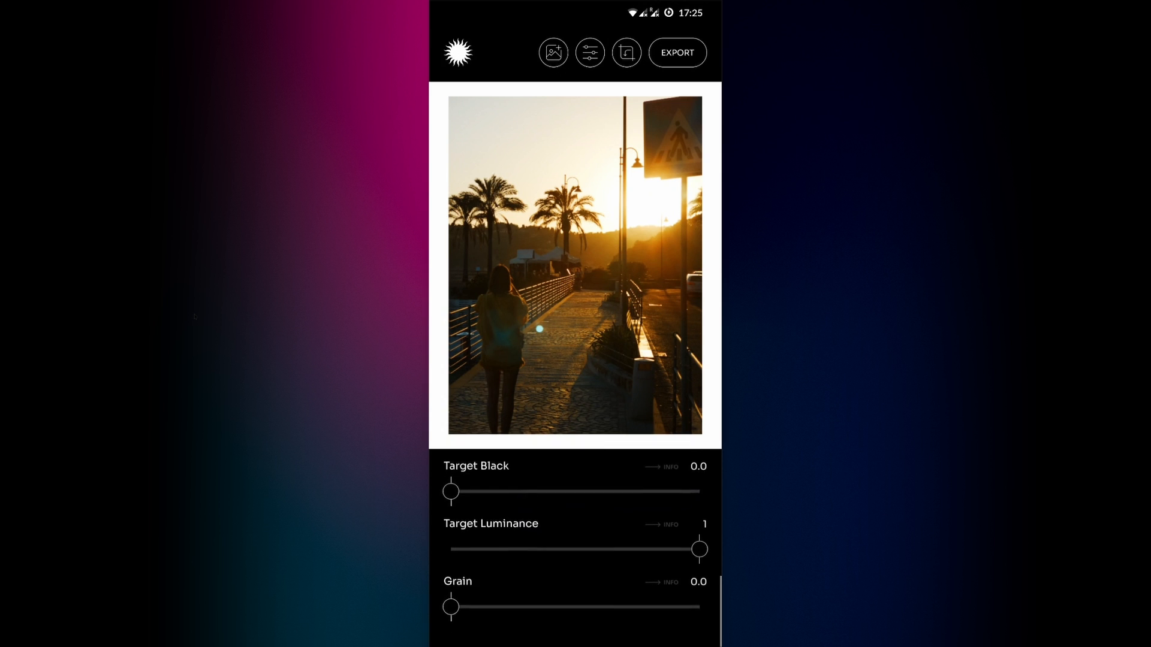
# Step: Lift Target Black to 0.07 and try lowering Target Luminance to 0.85, then raise it again
pyautogui.moveTo(451, 491); pyautogui.dragTo(514, 490)
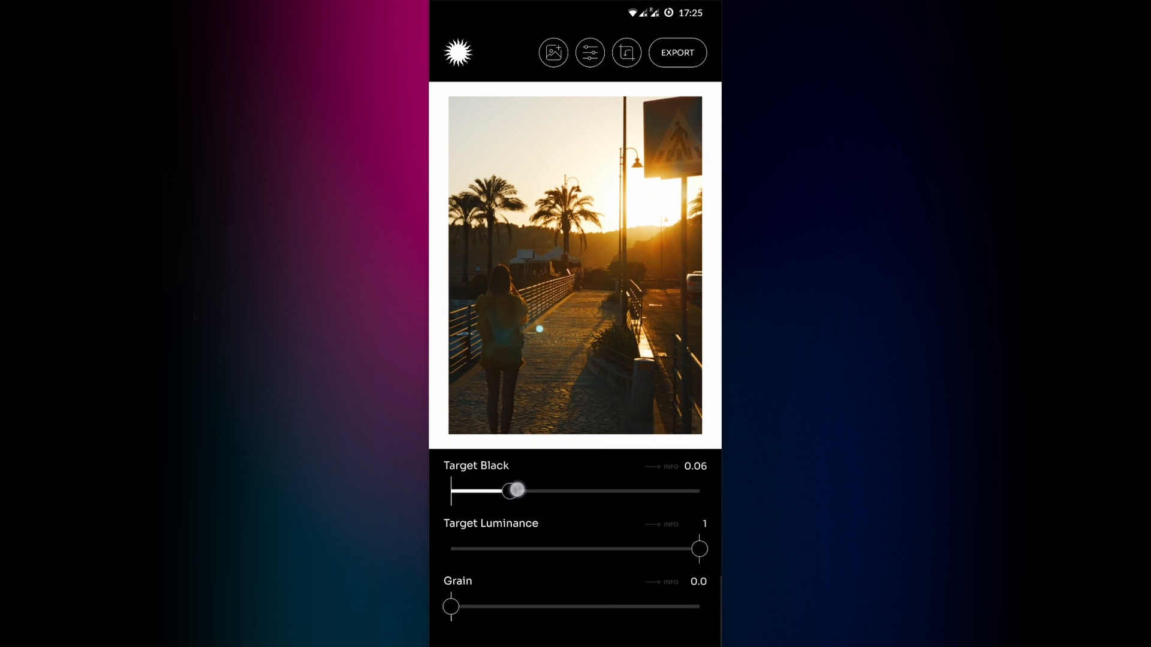
pyautogui.moveTo(513, 491); pyautogui.dragTo(522, 490)
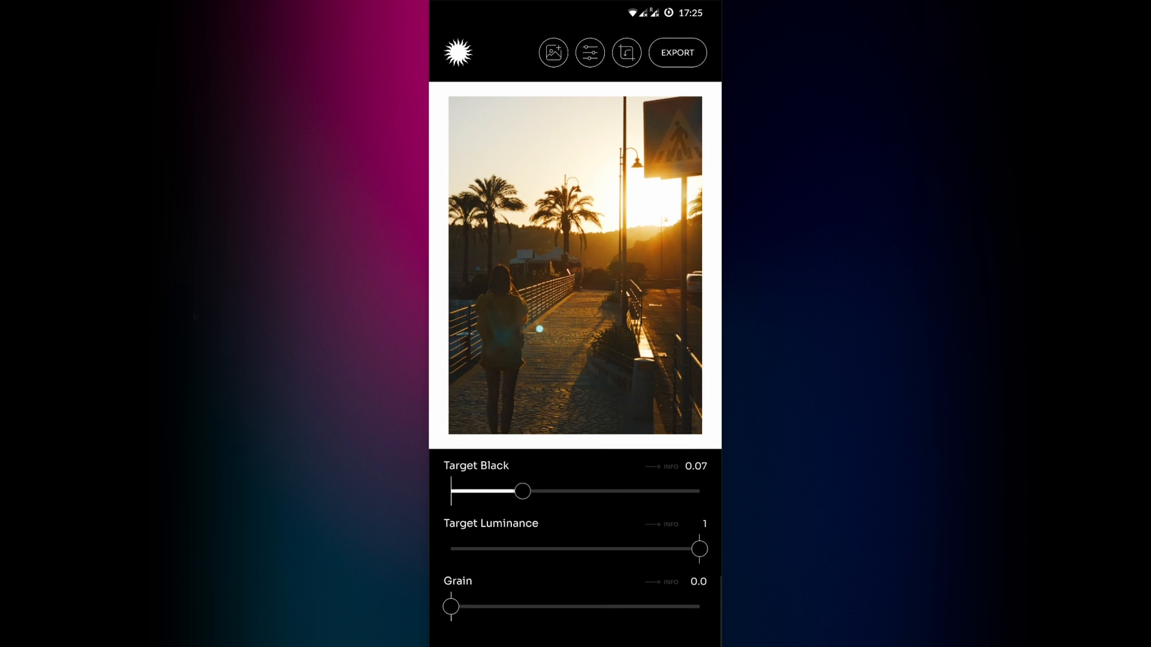
pyautogui.moveTo(697, 549); pyautogui.dragTo(671, 549)
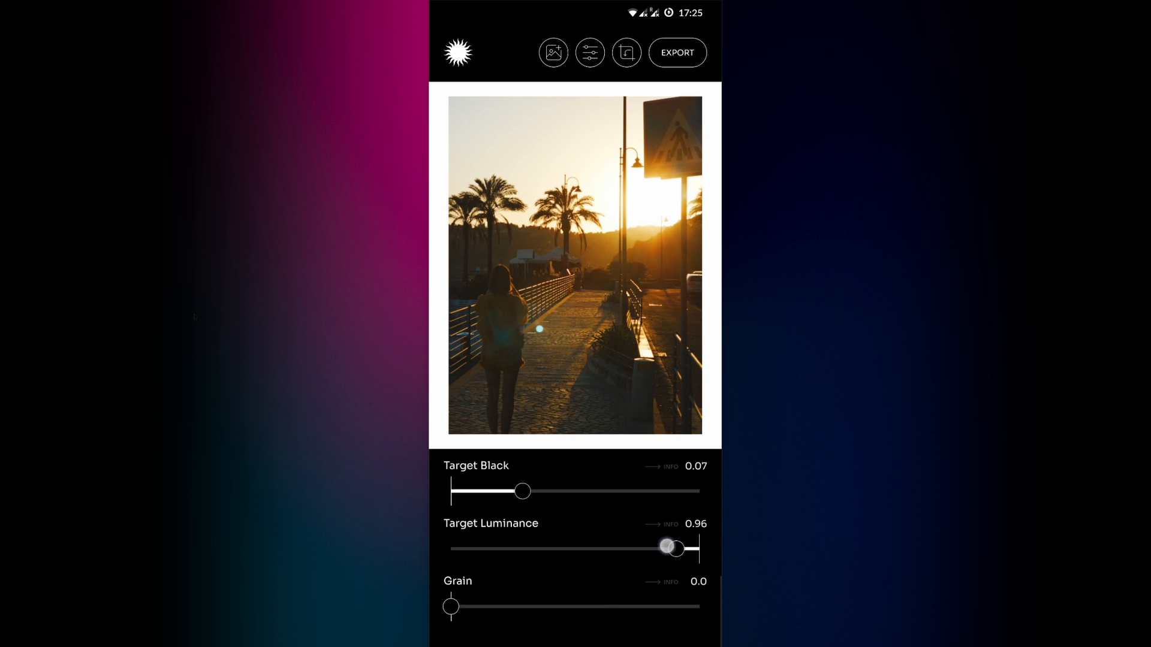
pyautogui.moveTo(674, 549); pyautogui.dragTo(606, 549)
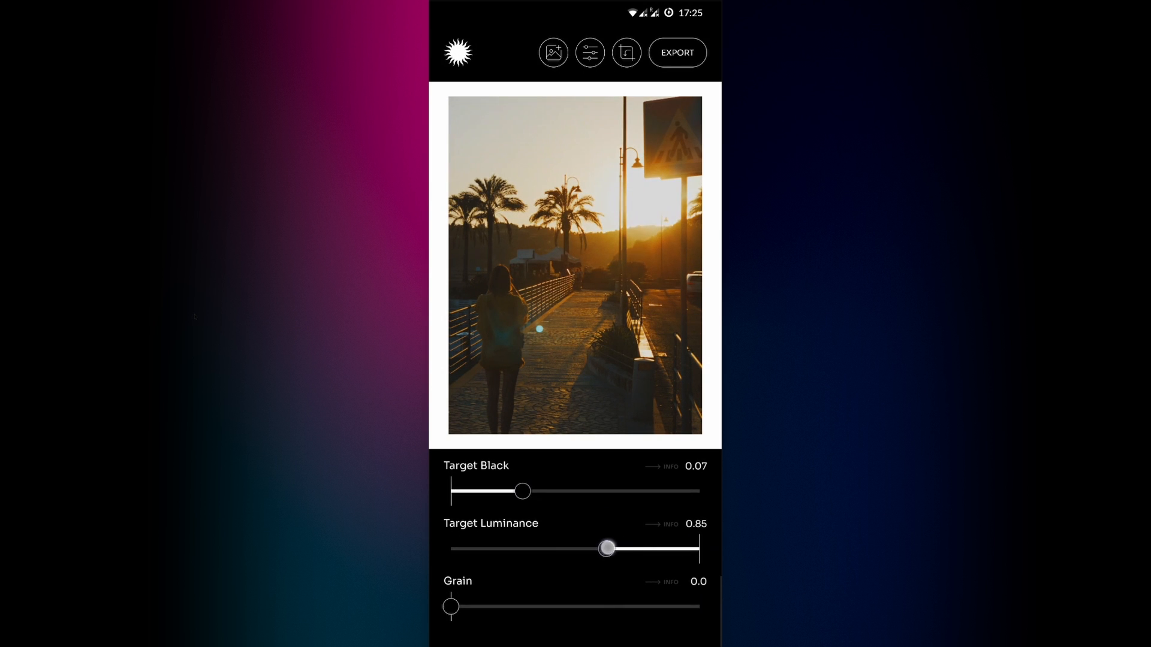
pyautogui.moveTo(606, 548); pyautogui.dragTo(669, 548)
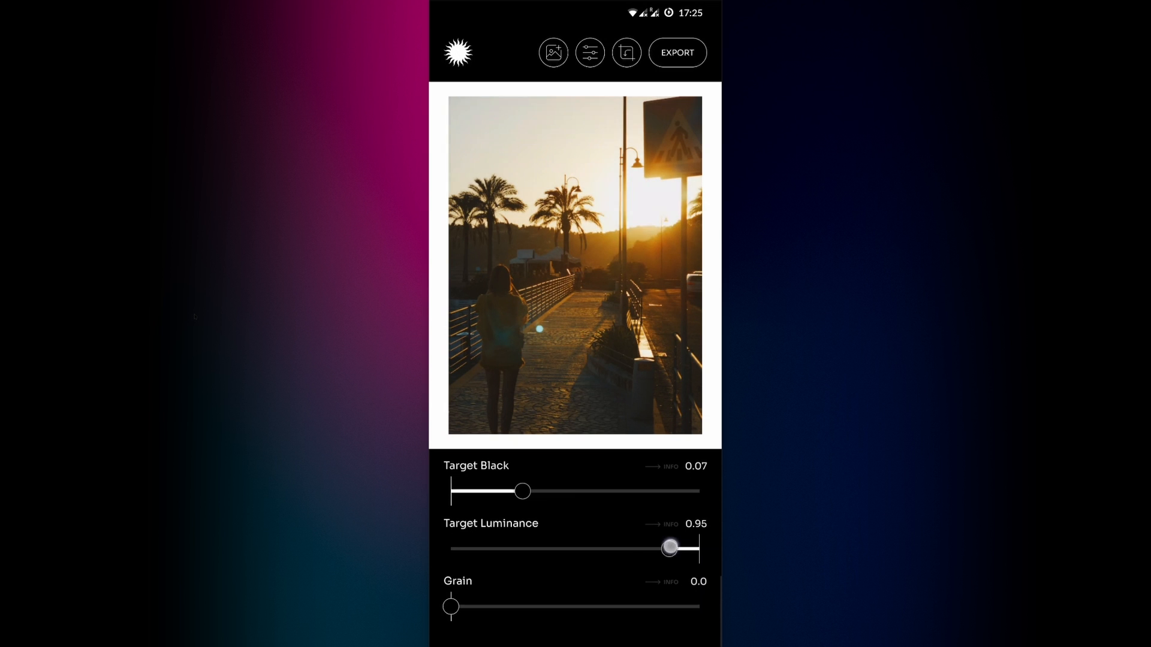
# Step: Push Target Luminance to 1.0 and settle the grain at 0.65
pyautogui.moveTo(669, 548); pyautogui.dragTo(696, 549)
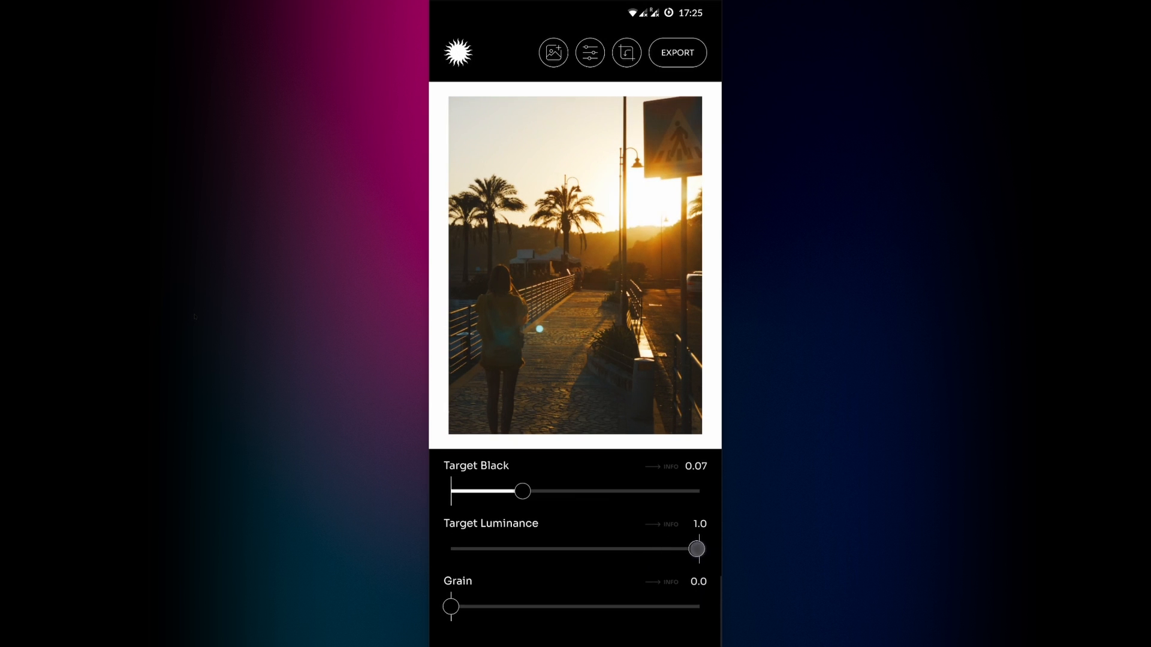
pyautogui.moveTo(450, 606); pyautogui.dragTo(543, 606)
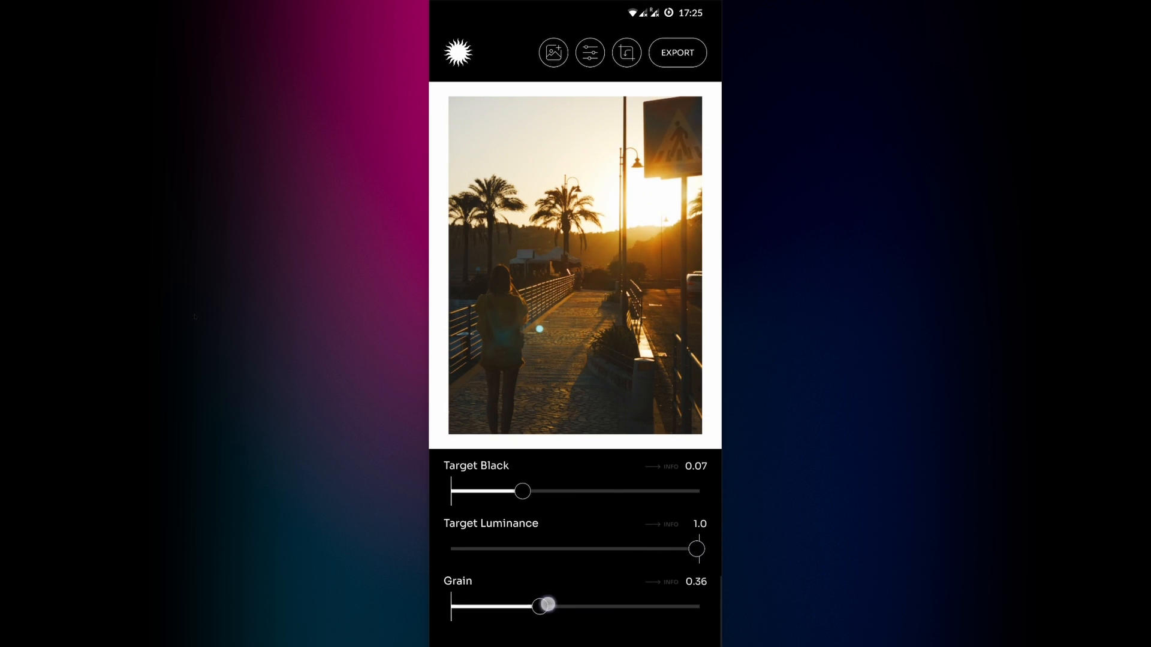
pyautogui.moveTo(543, 605); pyautogui.dragTo(628, 605)
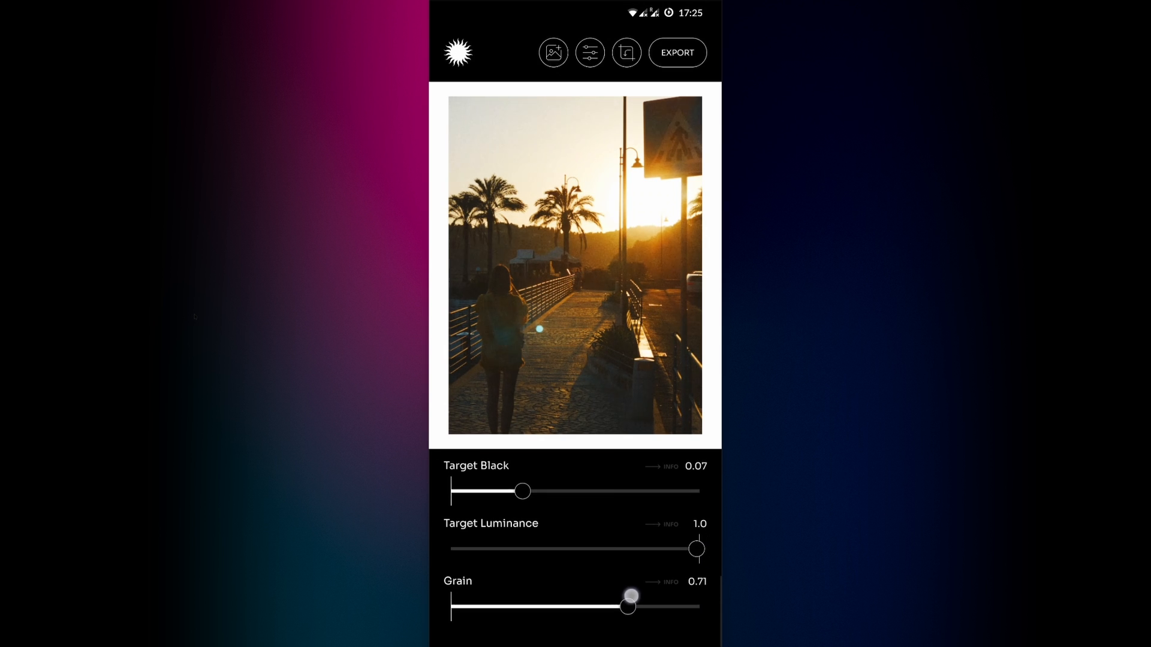
pyautogui.moveTo(628, 606); pyautogui.dragTo(638, 607)
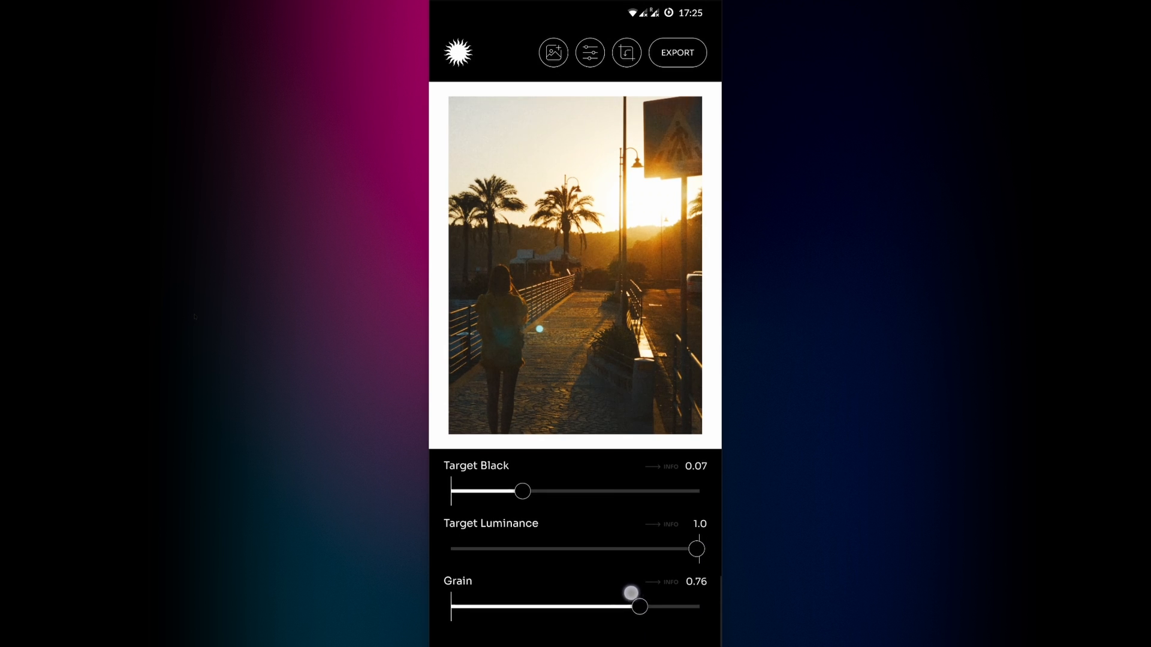
pyautogui.moveTo(638, 607); pyautogui.dragTo(614, 607)
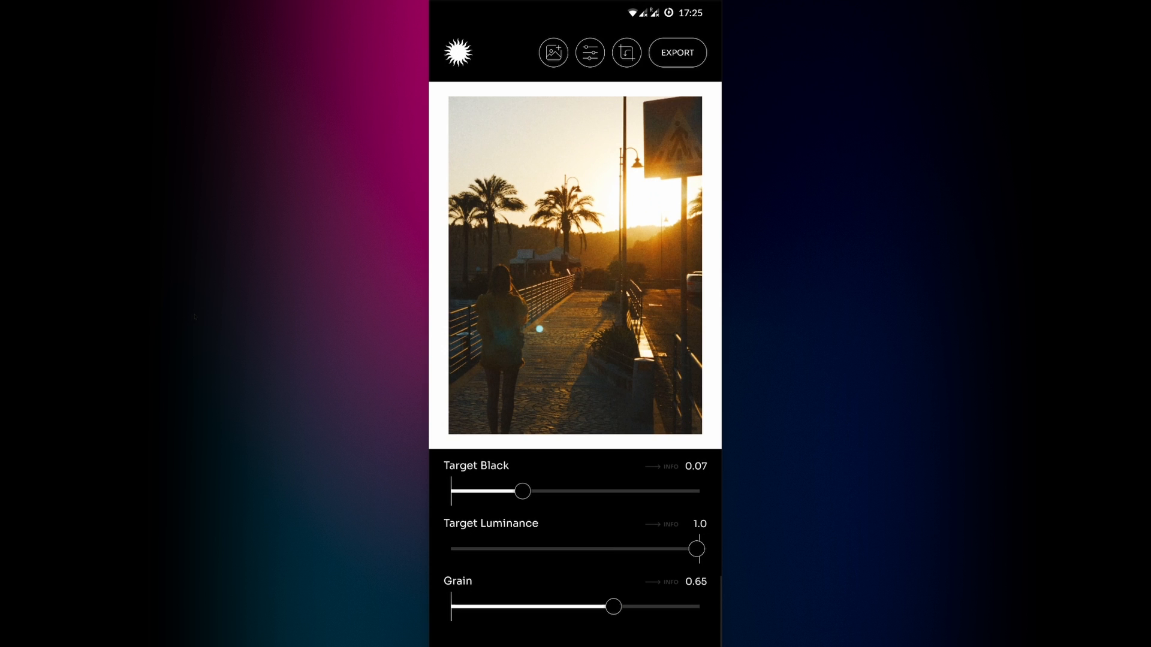
pyautogui.click(626, 52)
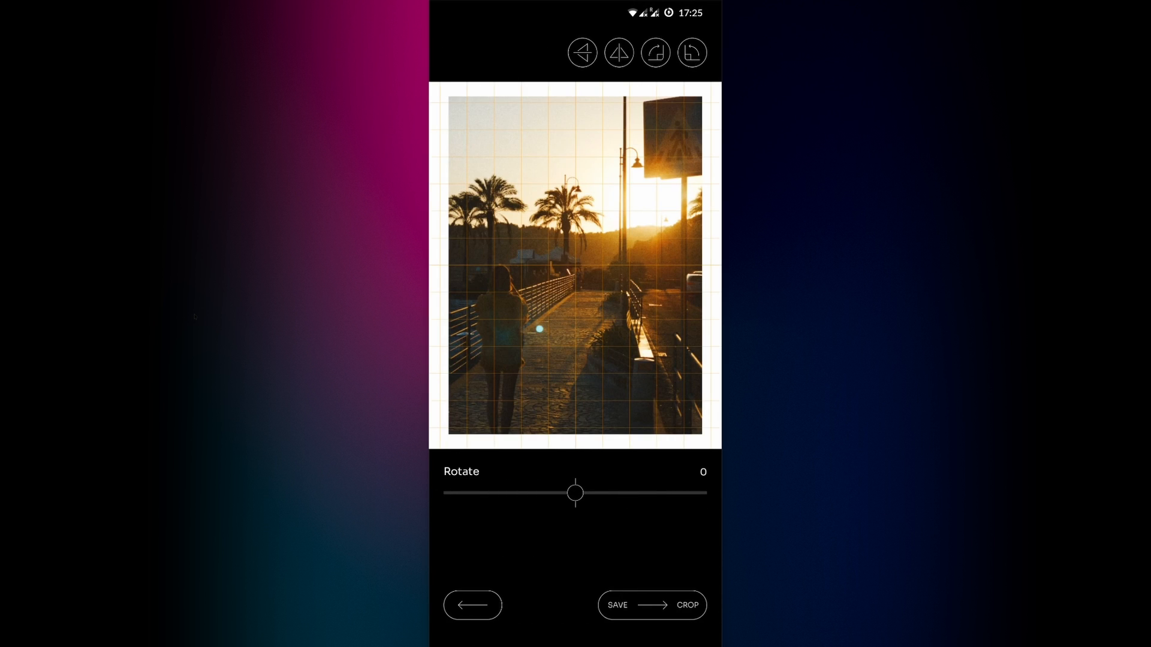
# Step: Rotate the photo slightly and crop it to about 2104×2829 px with a chosen aspect ratio
pyautogui.moveTo(575, 493); pyautogui.dragTo(566, 494)
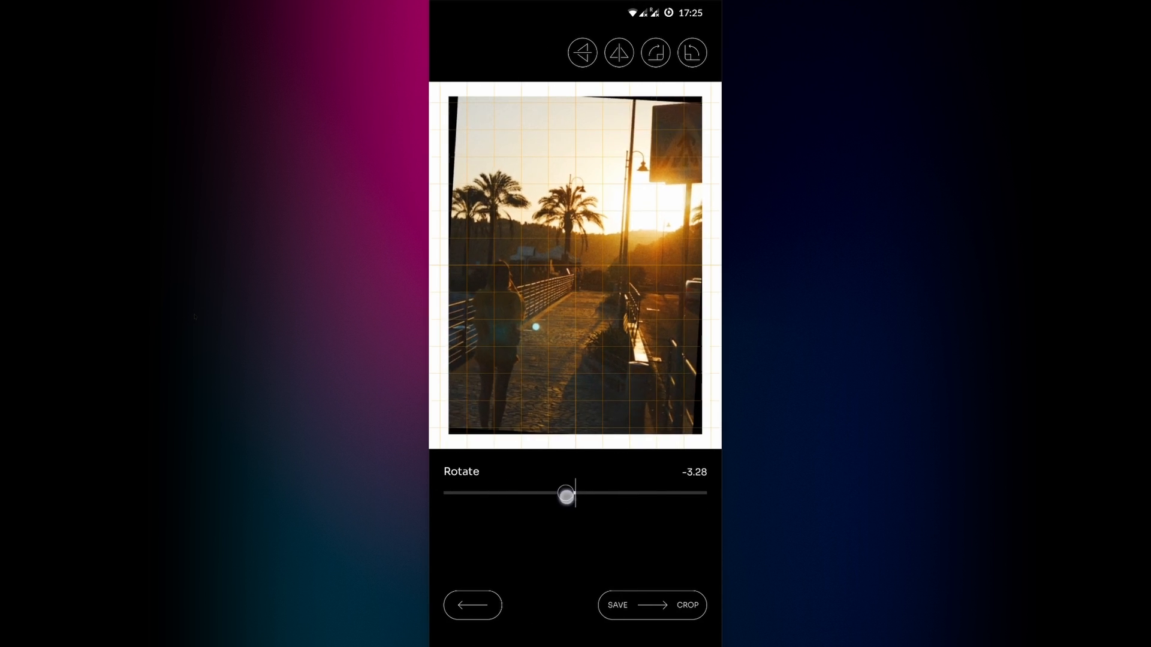
pyautogui.moveTo(565, 494); pyautogui.dragTo(575, 493)
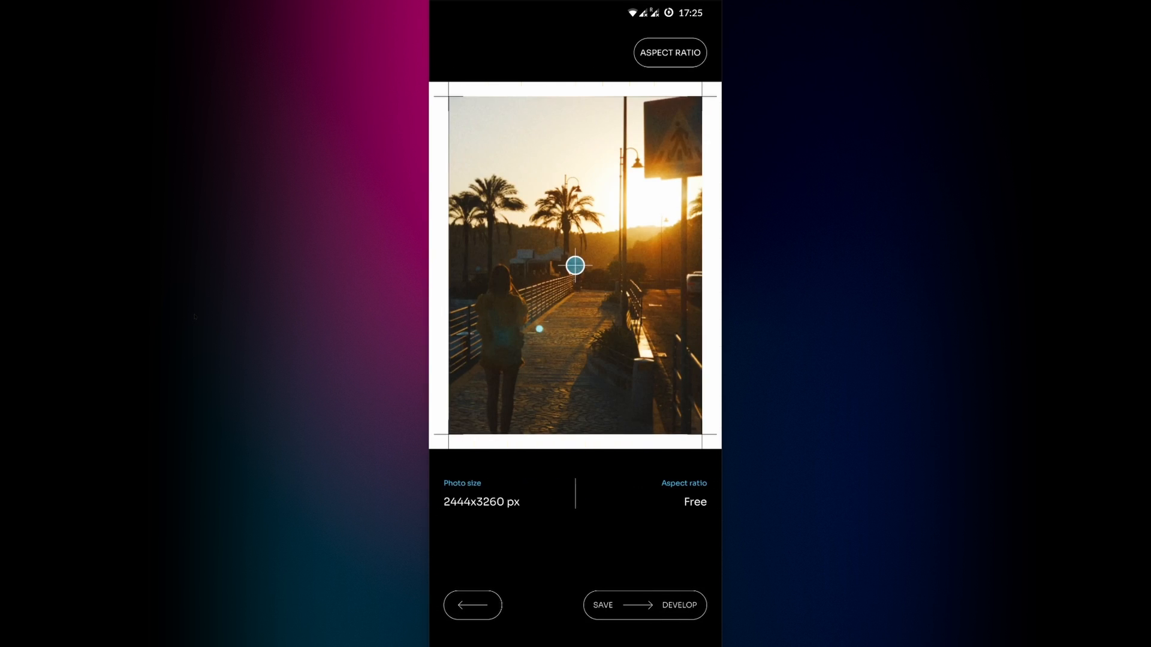
pyautogui.moveTo(451, 95); pyautogui.dragTo(467, 120)
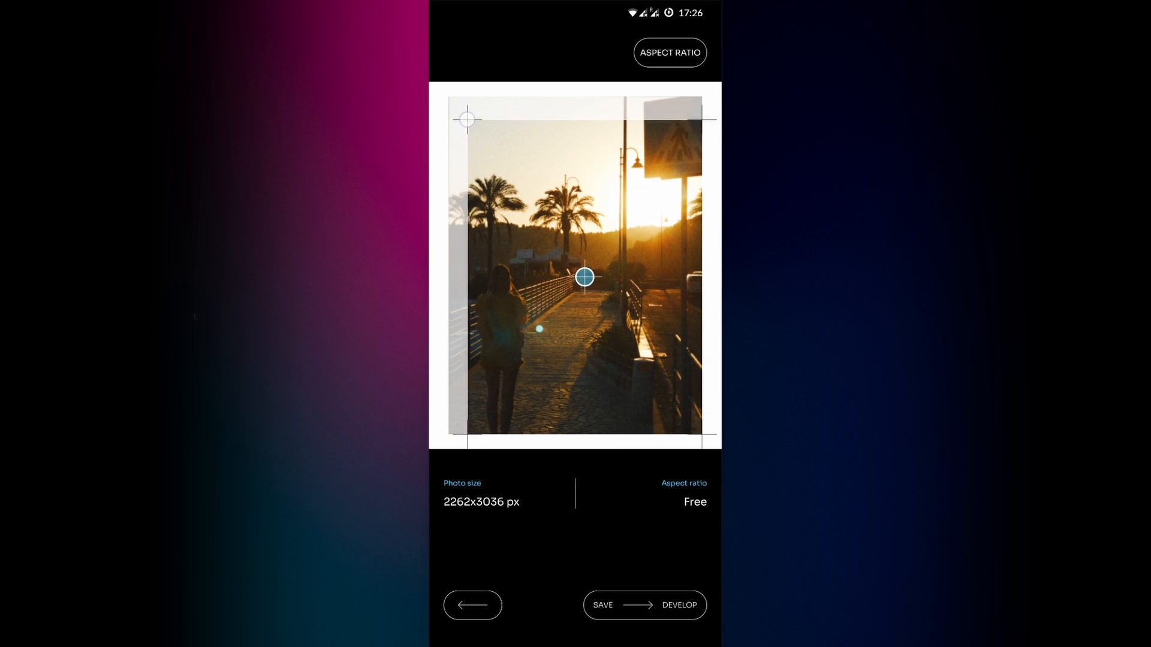
pyautogui.click(669, 52)
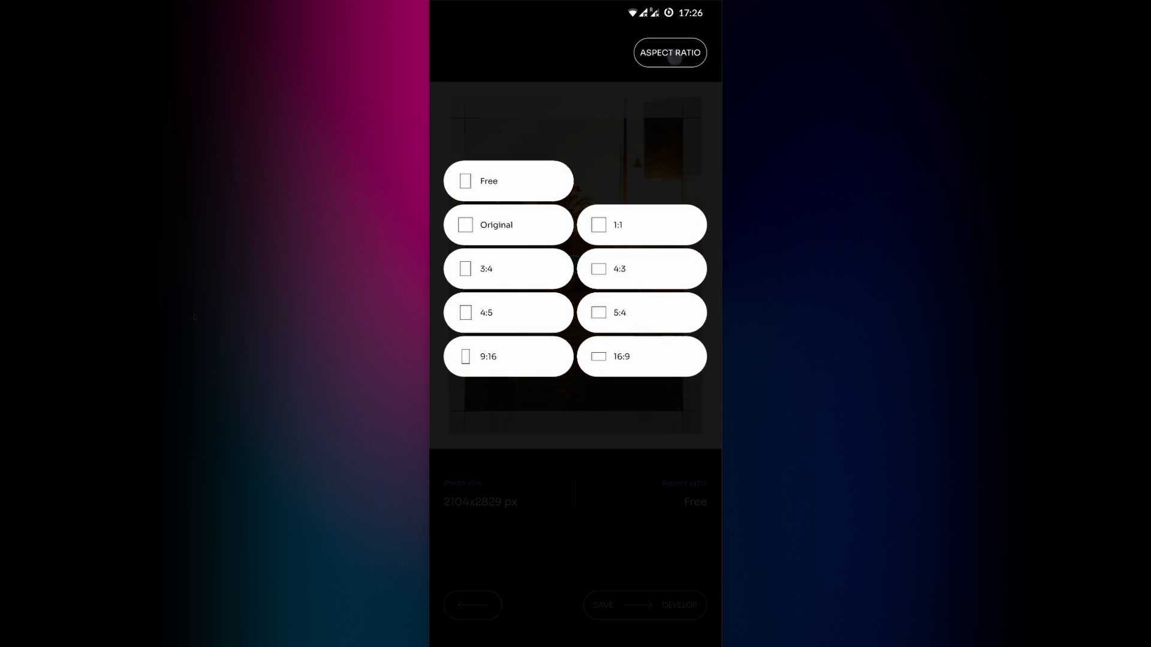
pyautogui.click(508, 268)
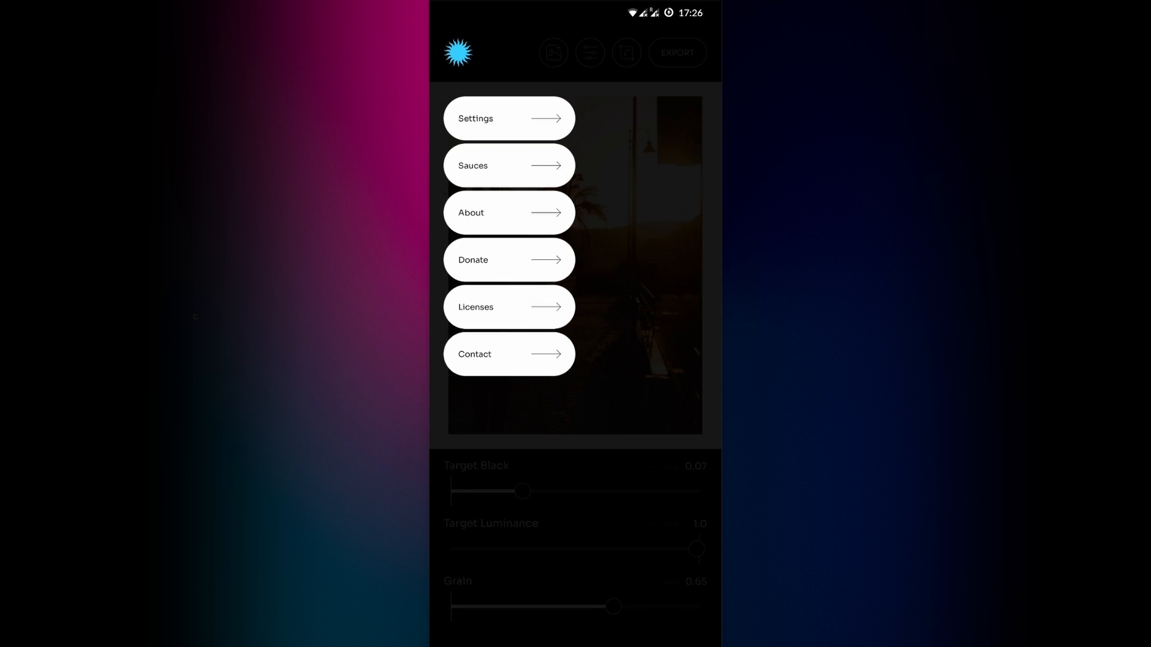
# Step: Apply the Green / Peach sauce from the Sauces list and return to the editor
pyautogui.click(509, 118)
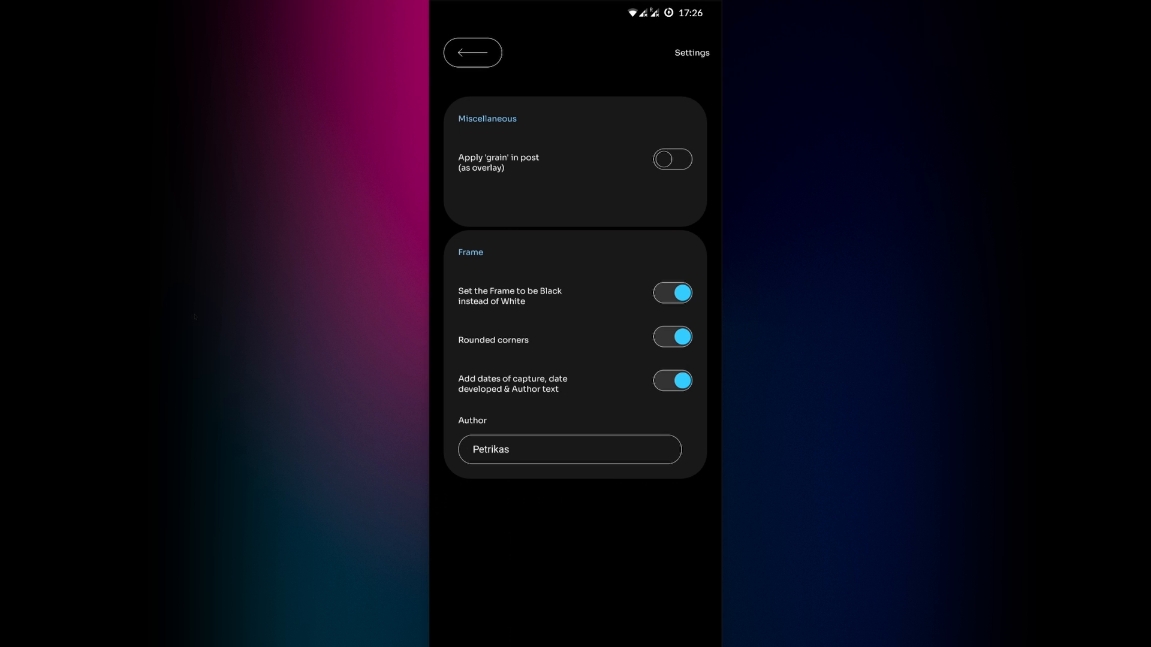
pyautogui.click(472, 52)
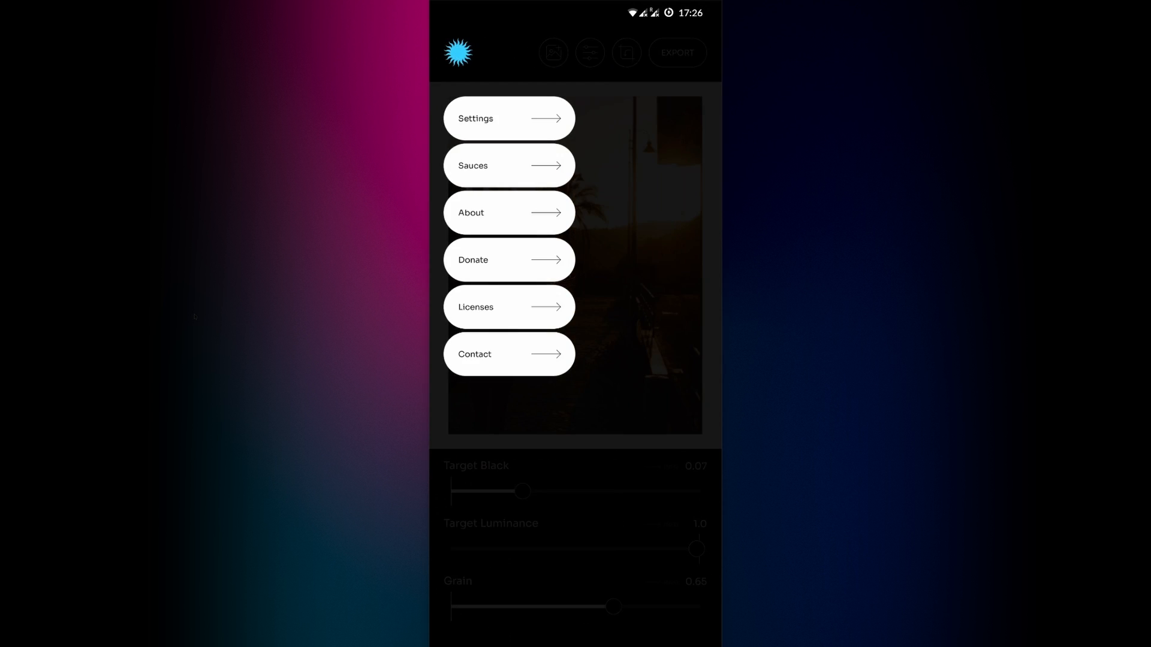
pyautogui.click(508, 165)
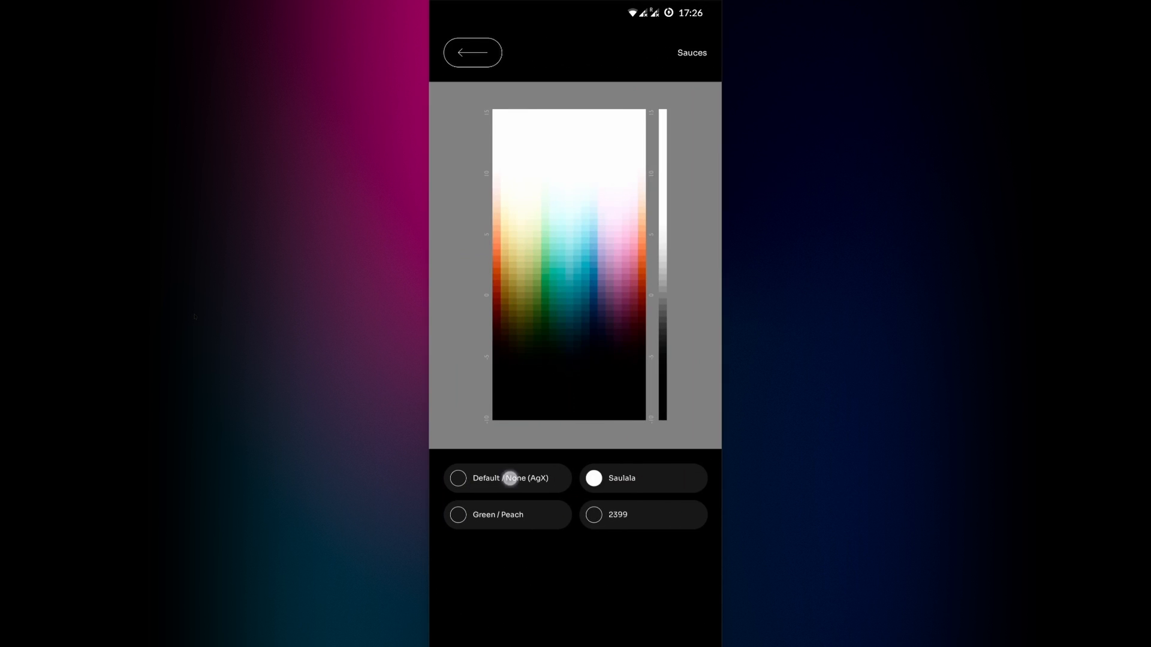
pyautogui.click(458, 514)
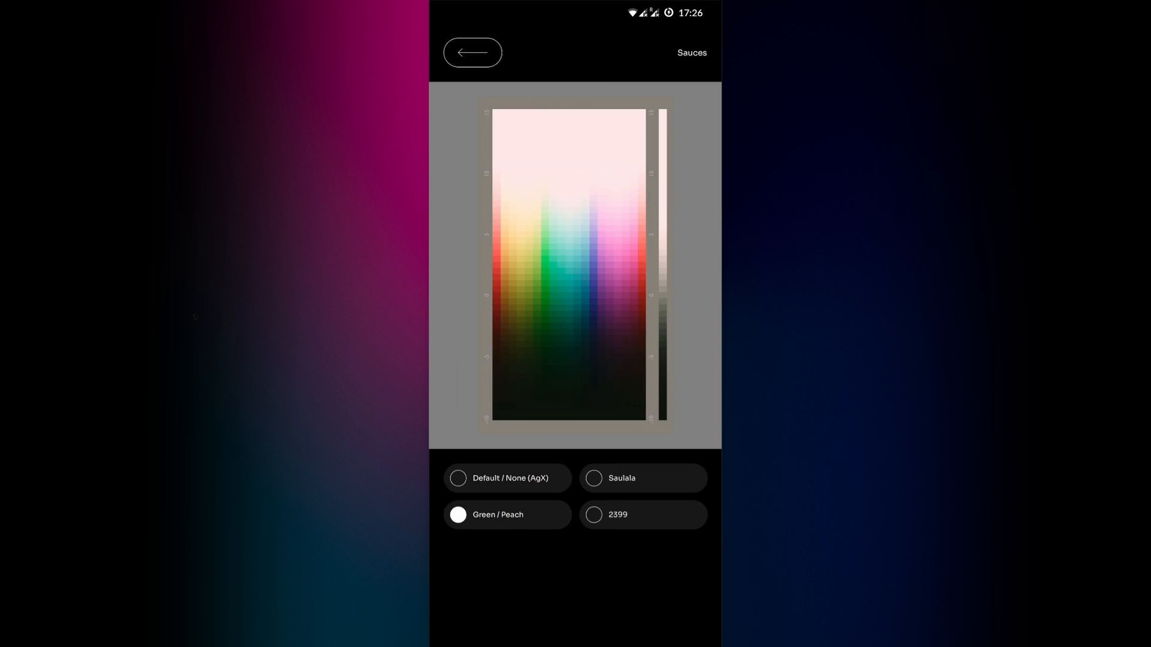
pyautogui.click(617, 514)
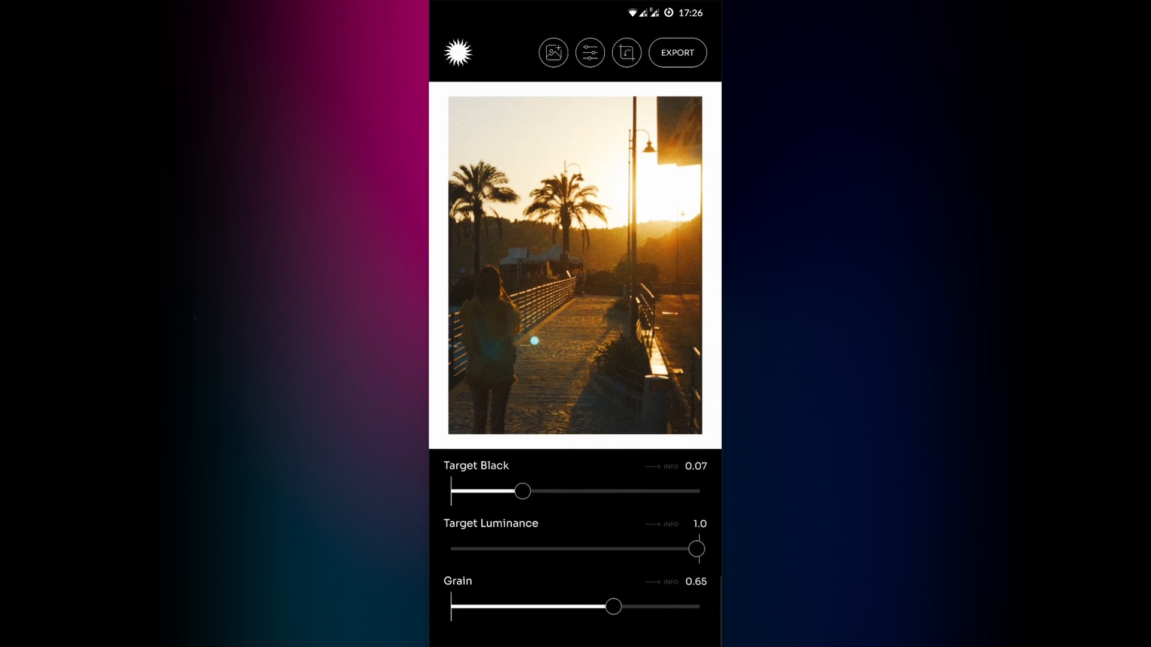
# Step: Push Purity up to about 1.93, then settle it at 1.66
pyautogui.scroll(-3)
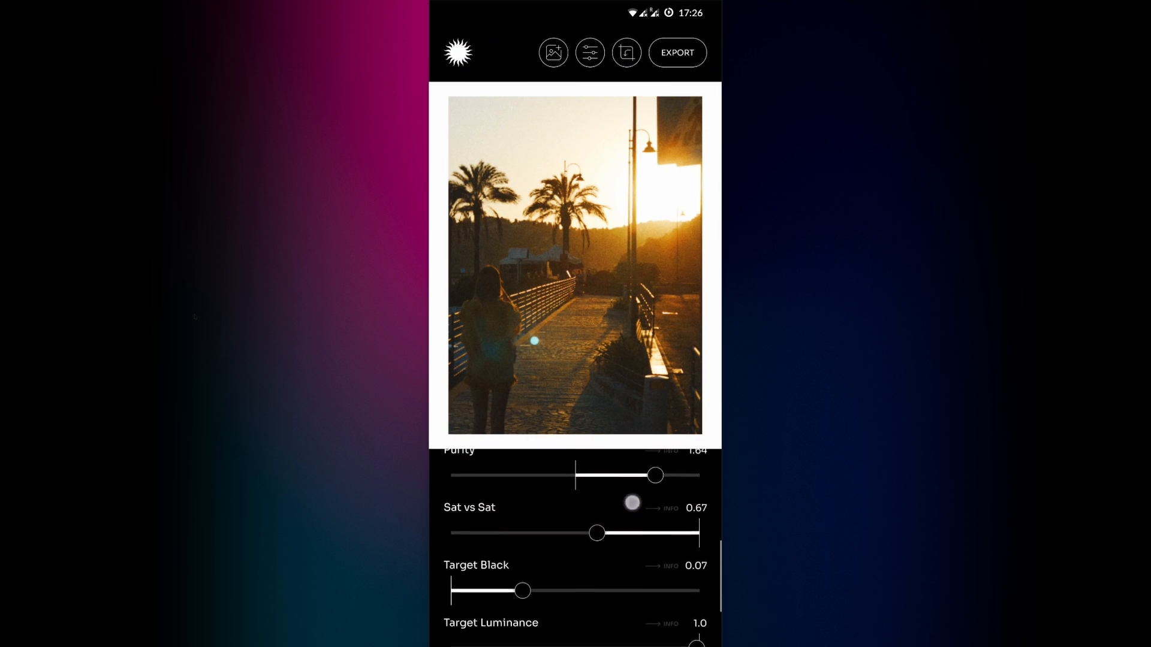
pyautogui.scroll(-3)
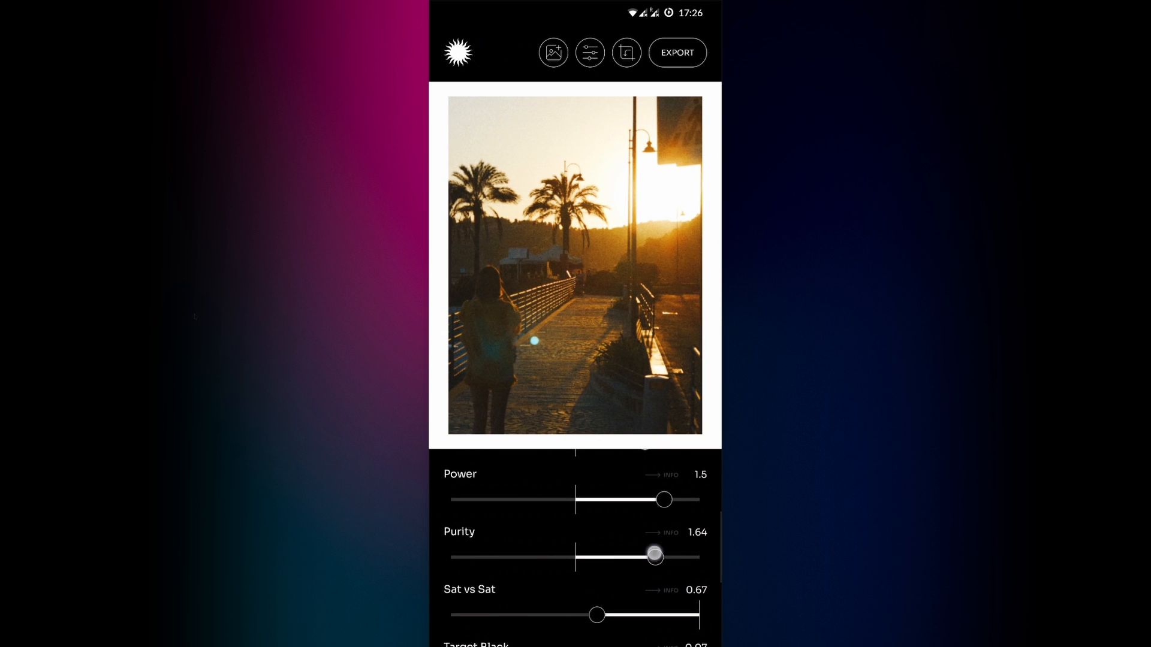
pyautogui.moveTo(653, 556); pyautogui.dragTo(671, 557)
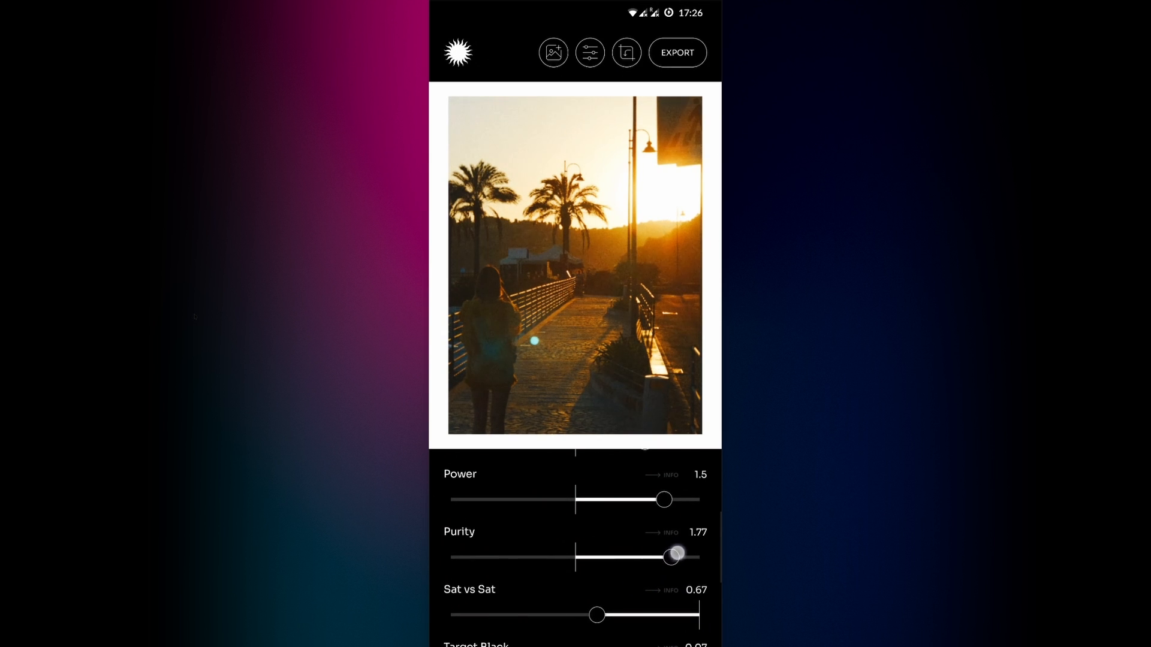
pyautogui.moveTo(671, 556); pyautogui.dragTo(690, 555)
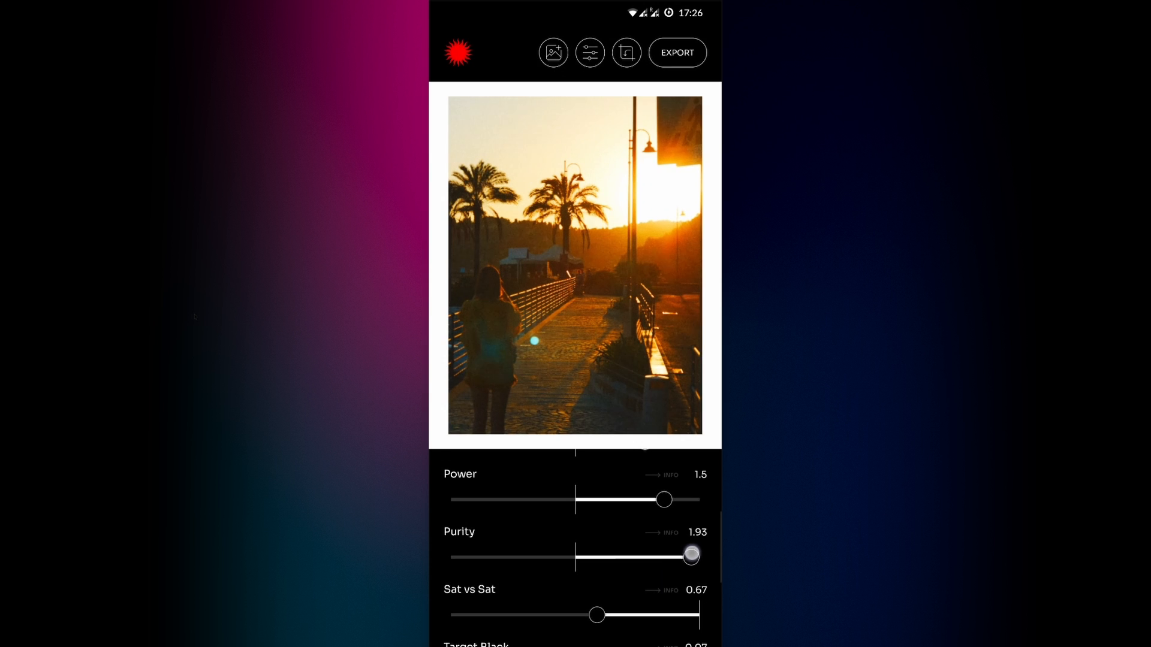
pyautogui.moveTo(690, 555); pyautogui.dragTo(660, 556)
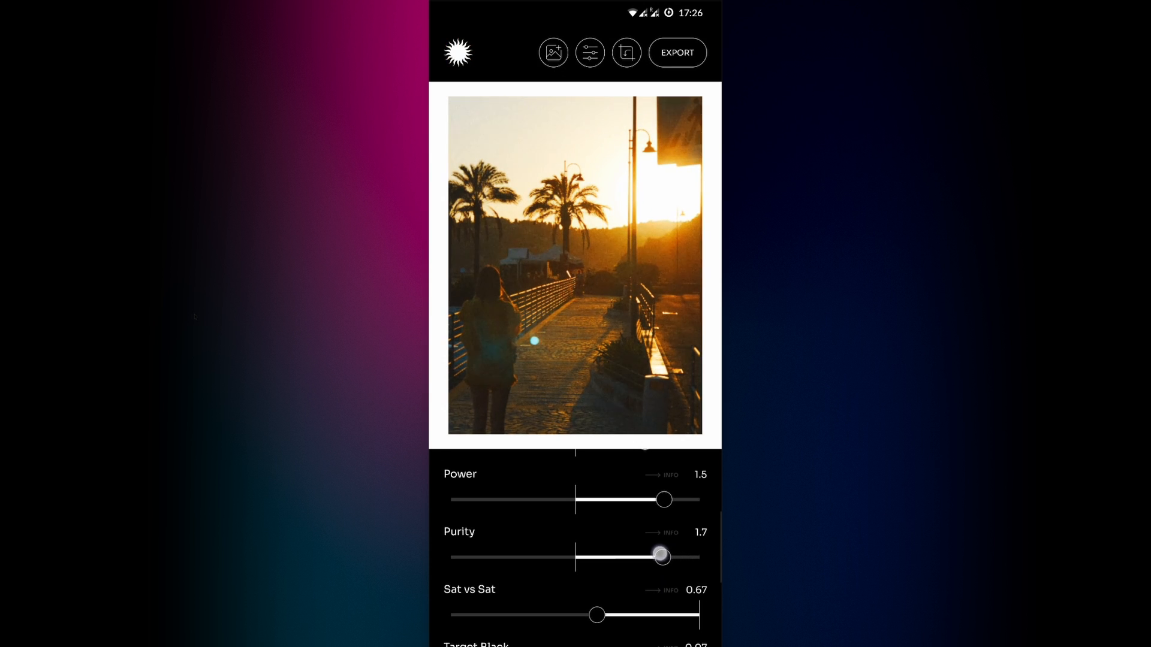
pyautogui.moveTo(660, 557); pyautogui.dragTo(658, 556)
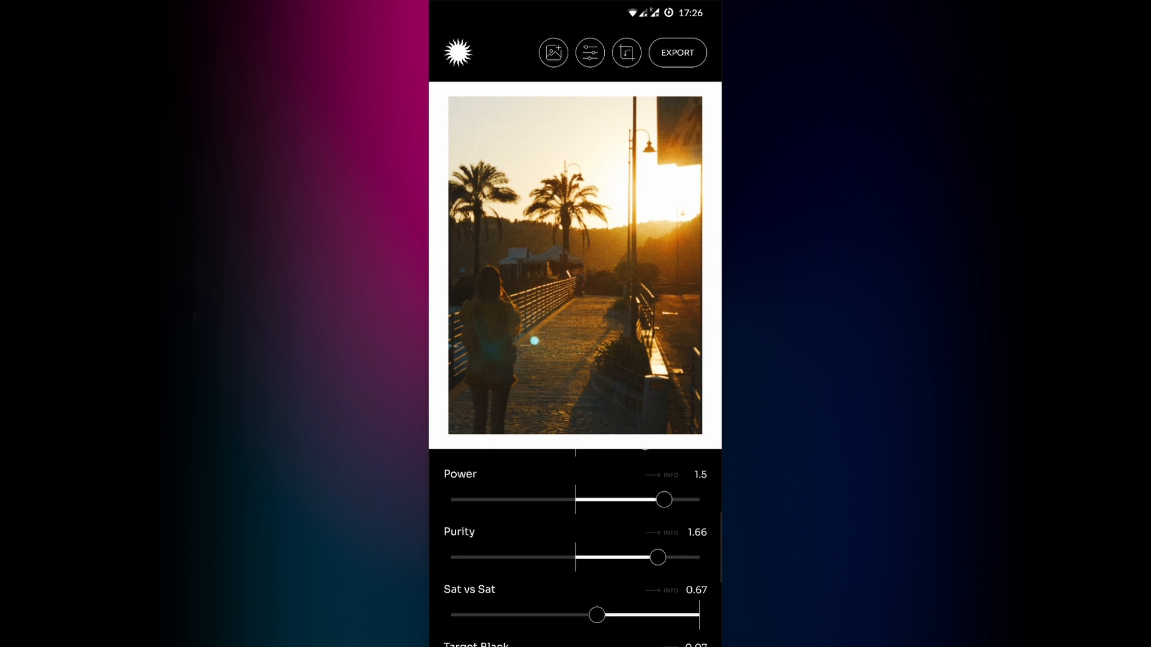
# Step: Export the promenade photo at Full 2095×2790 with Add Frame left off
pyautogui.click(676, 52)
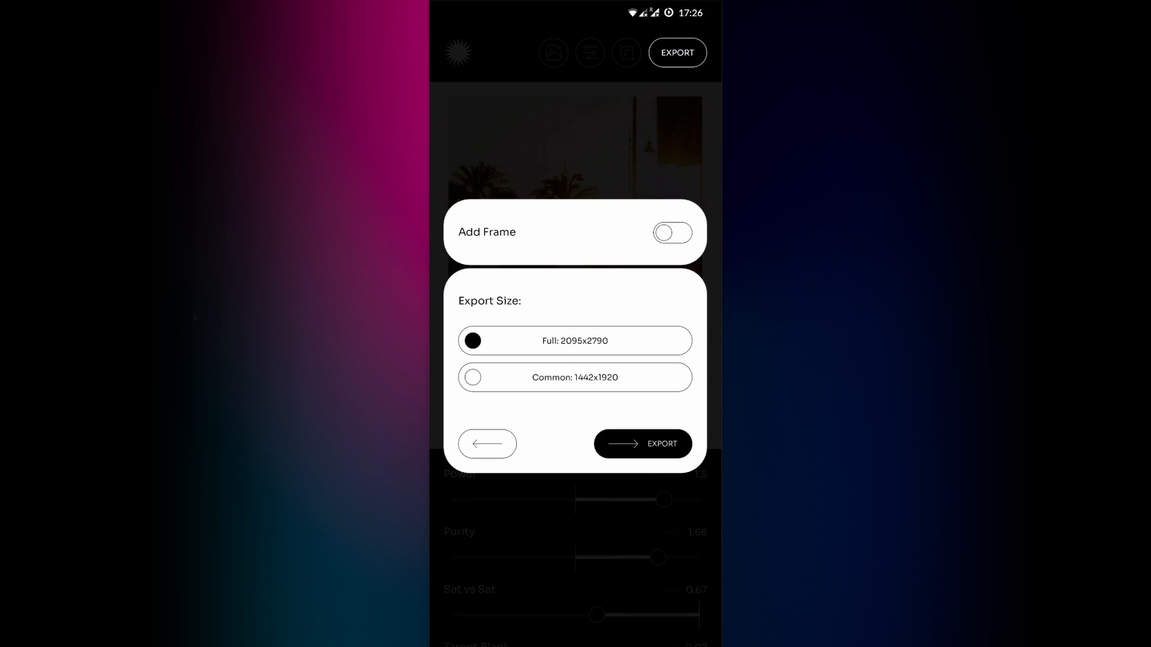
pyautogui.click(672, 233)
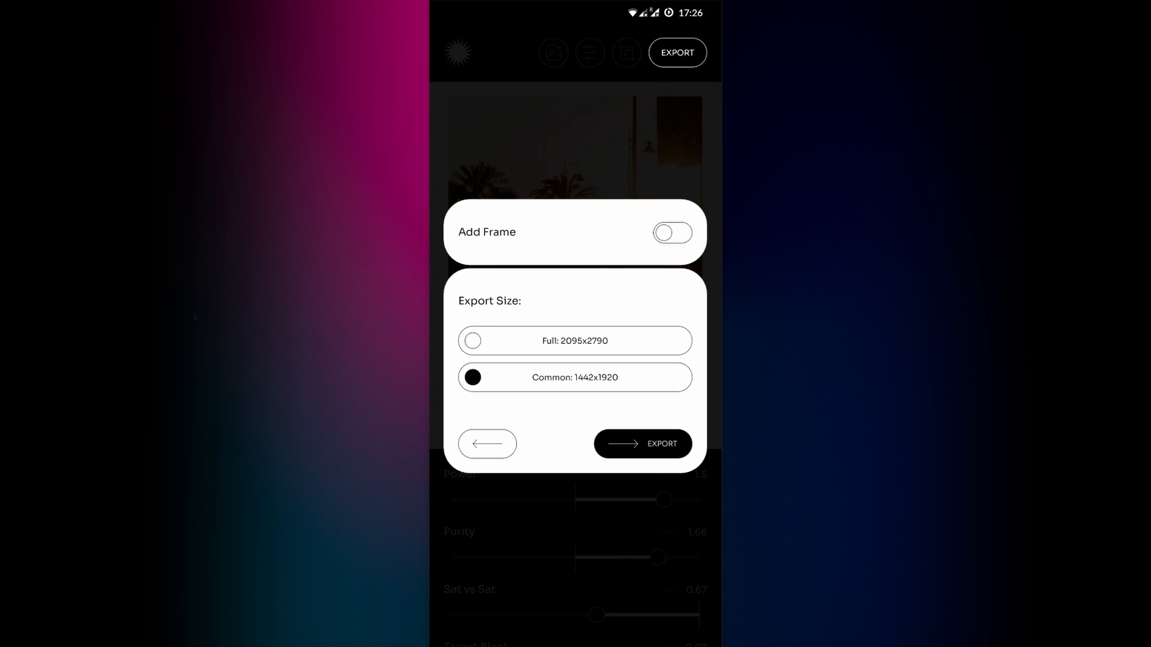
pyautogui.click(472, 340)
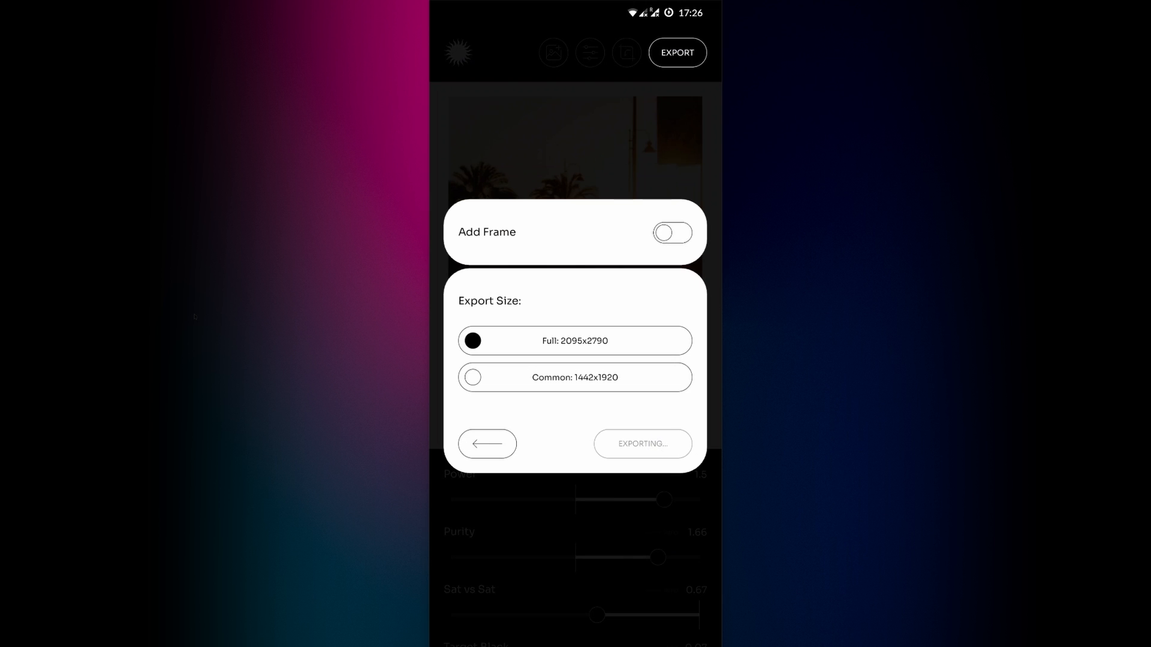